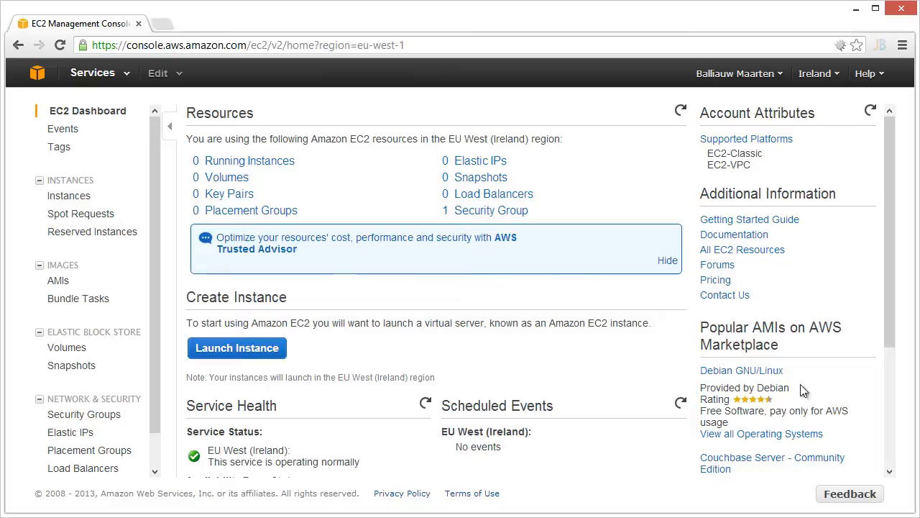
Step: Start a Quick Launch instance named TC-BUILD-EC2 with a new key pair TC-BUILD-EC2
click(236, 346)
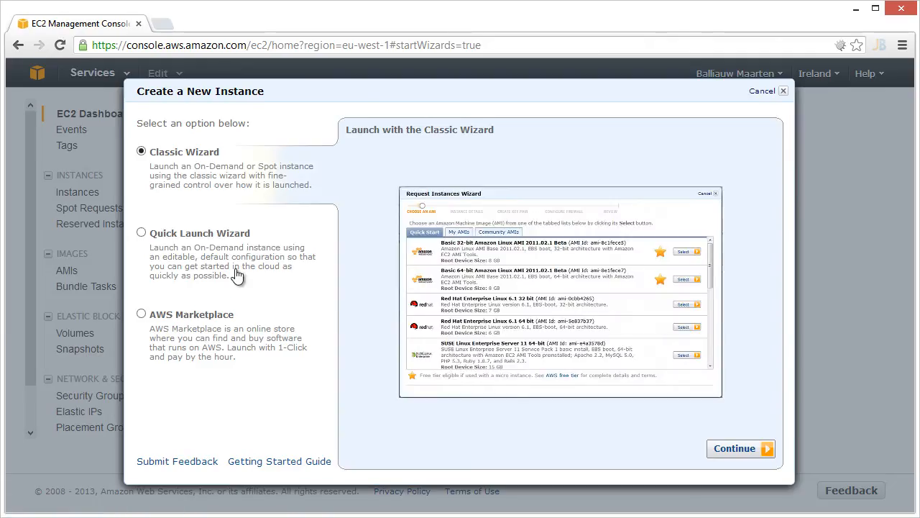
click(141, 233)
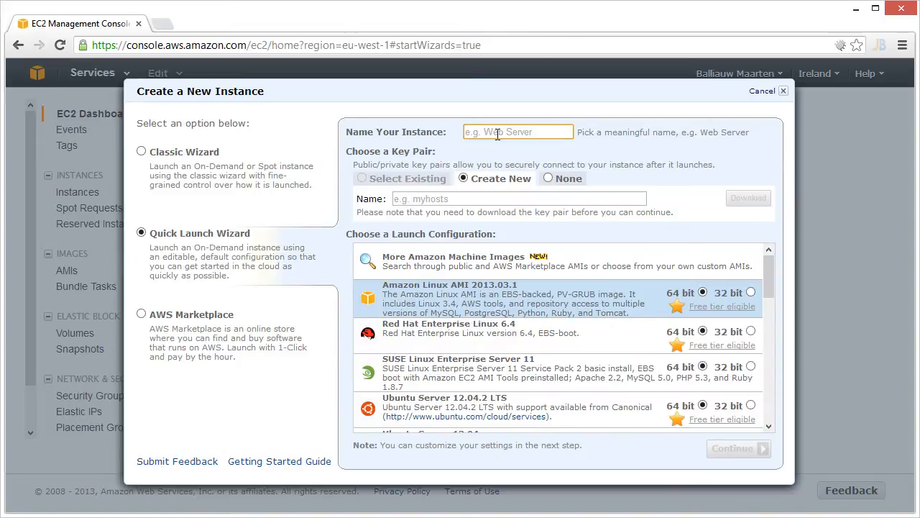
text(TC-BUILD-EC2)
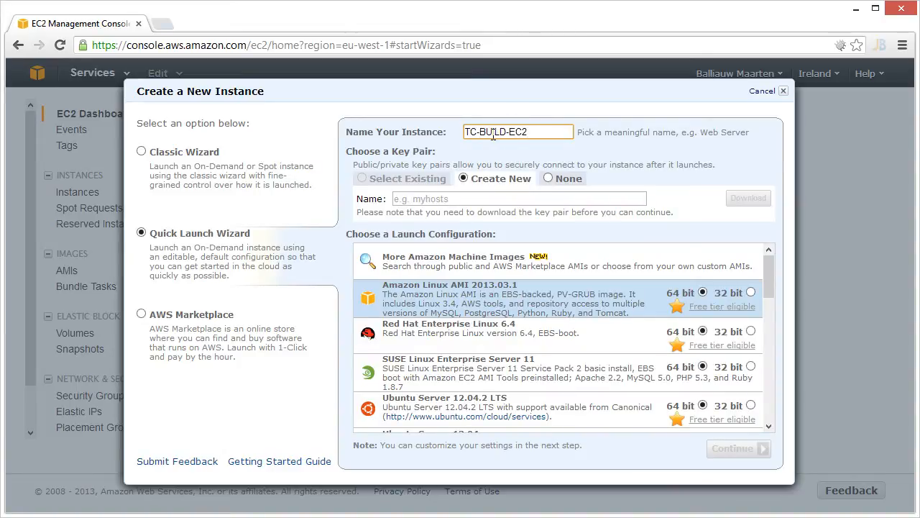
click(518, 198)
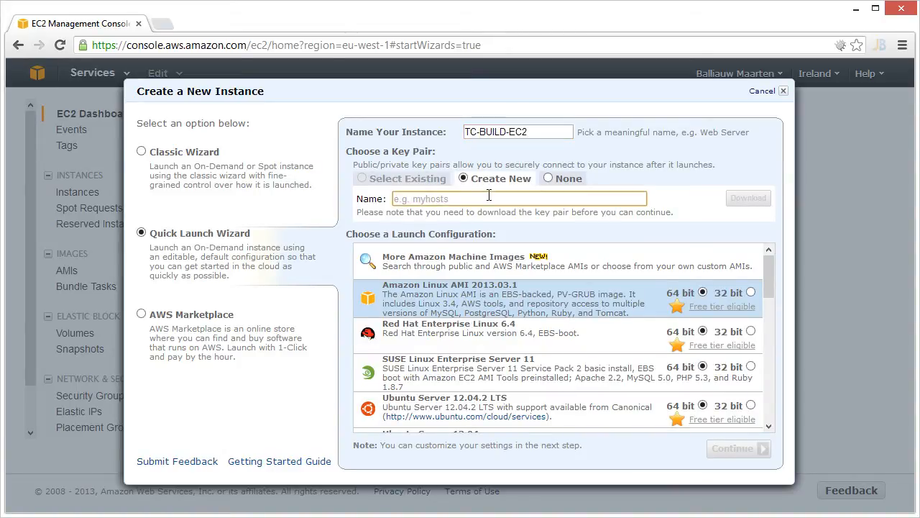
text(TC-BUILD-EC2)
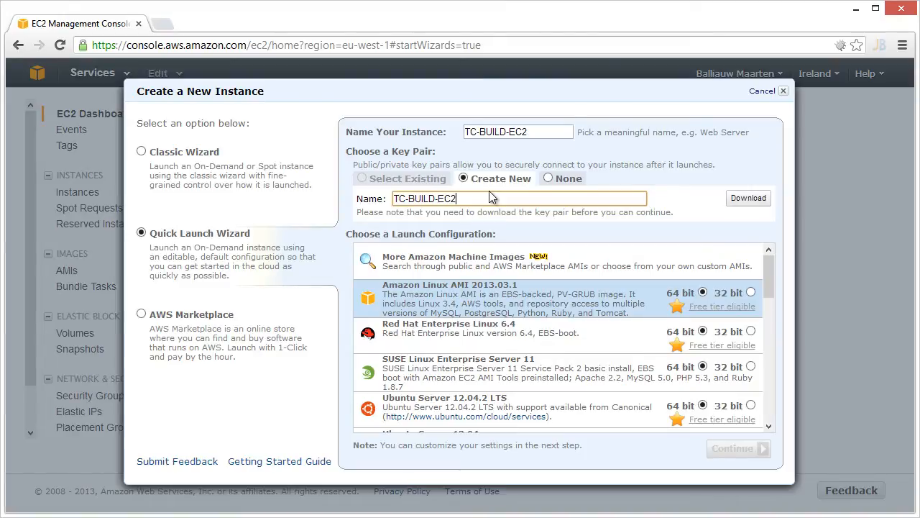
Step: Choose Windows Server 2012 with SQL Server Express as the instance configuration
scroll(down, 3)
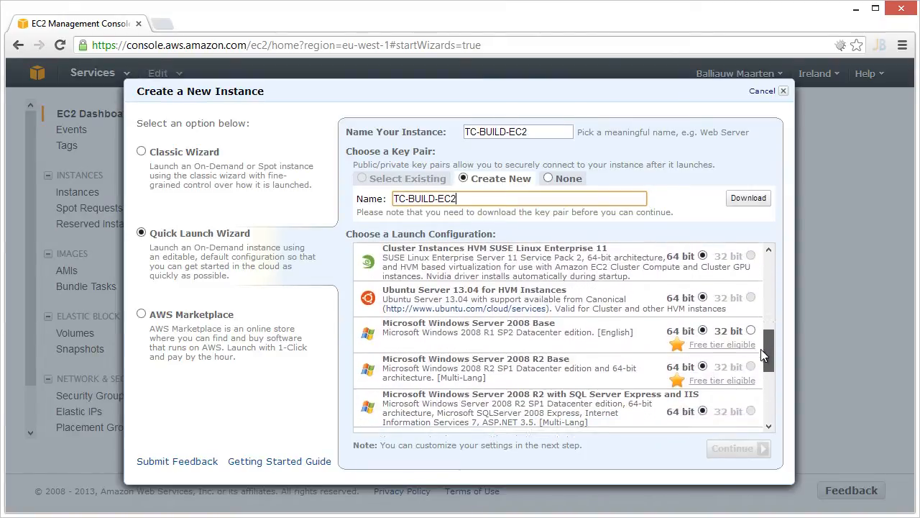
scroll(down, 3)
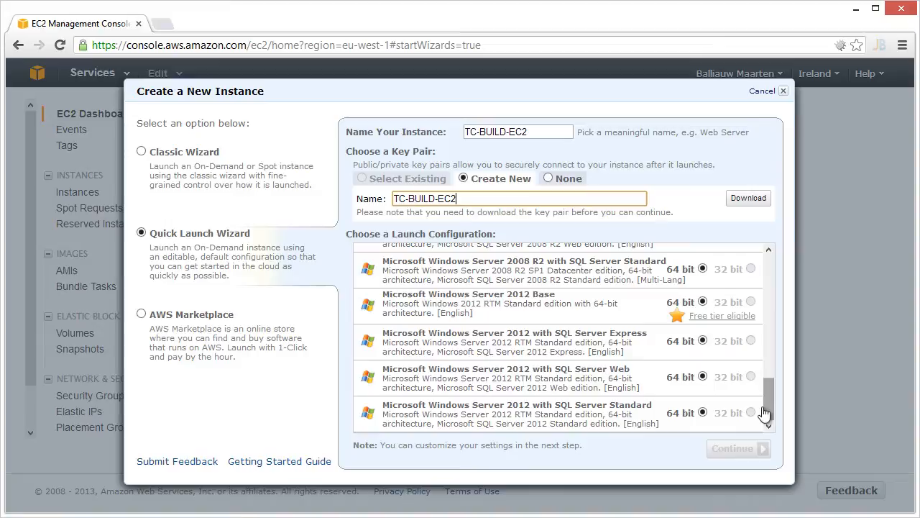
click(747, 198)
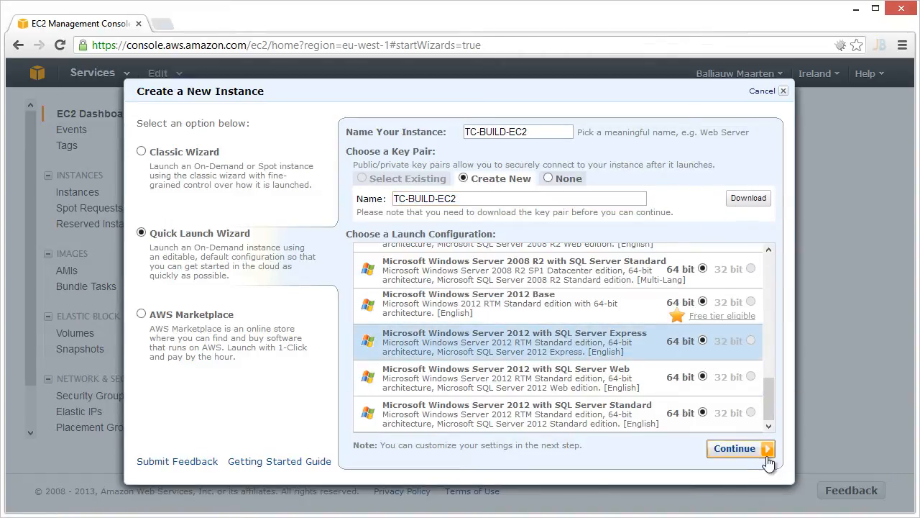
Step: Review the settings, launch TC-BUILD-EC2 and dismiss the launch confirmation
click(733, 449)
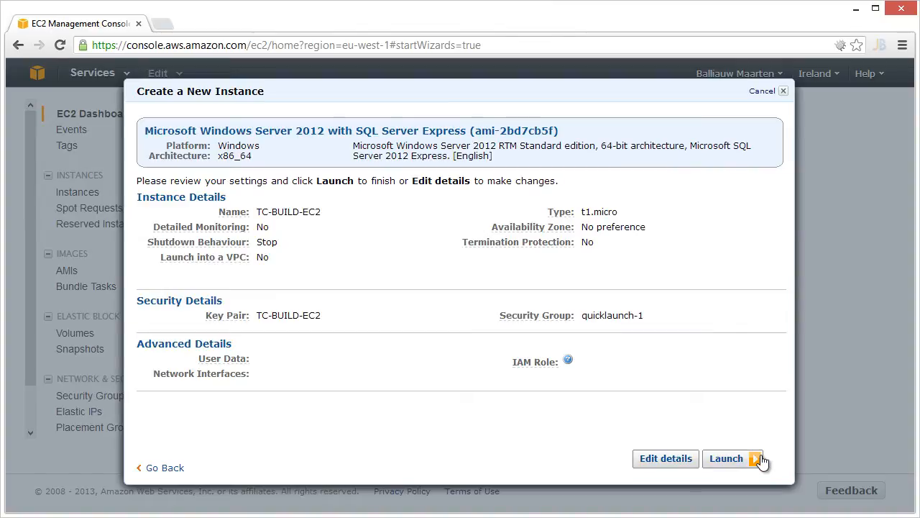
click(726, 457)
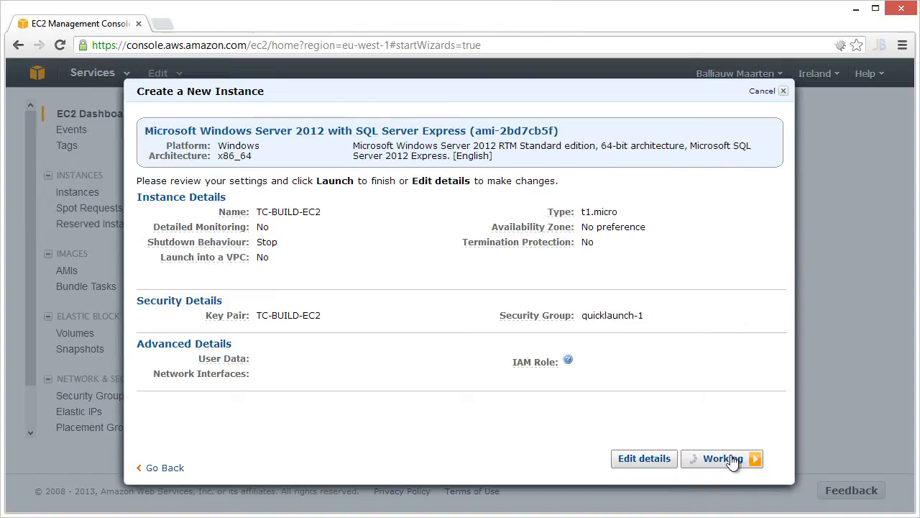
click(721, 457)
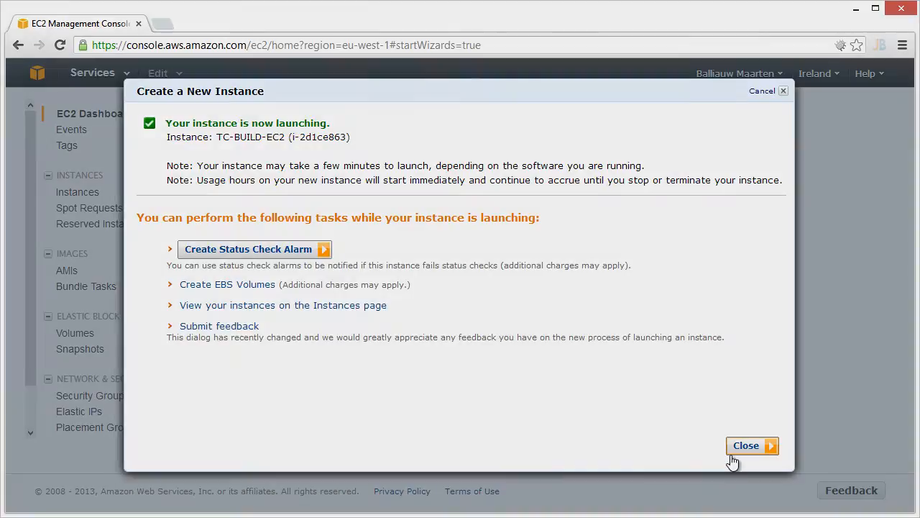
click(745, 445)
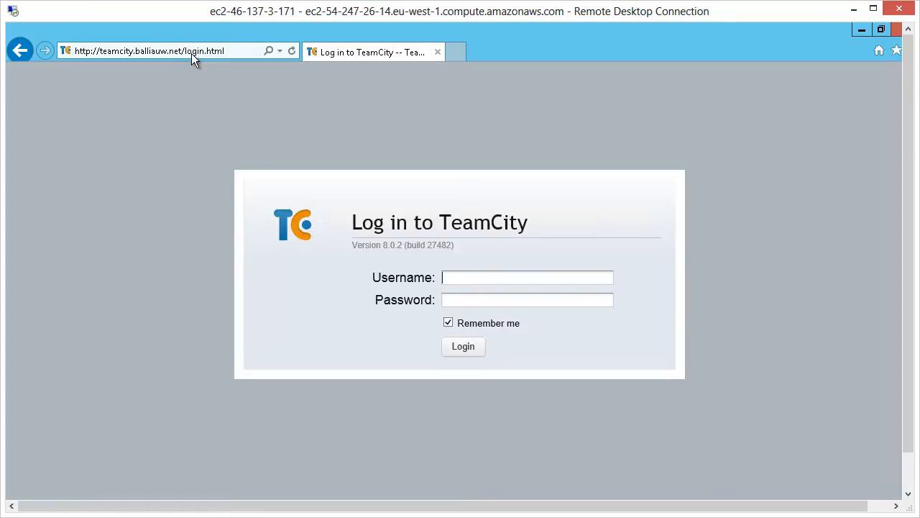
Step: Sign in to TeamCity as maartenba
text(maartenba)
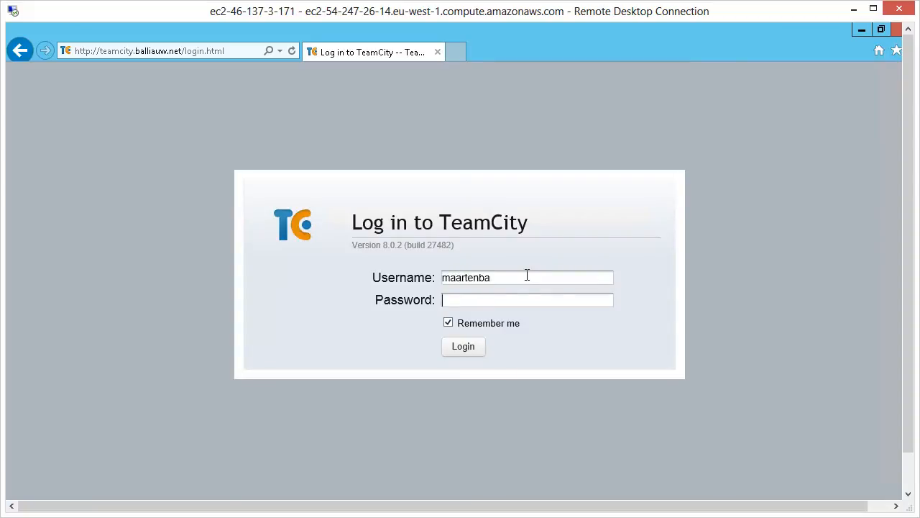
click(463, 345)
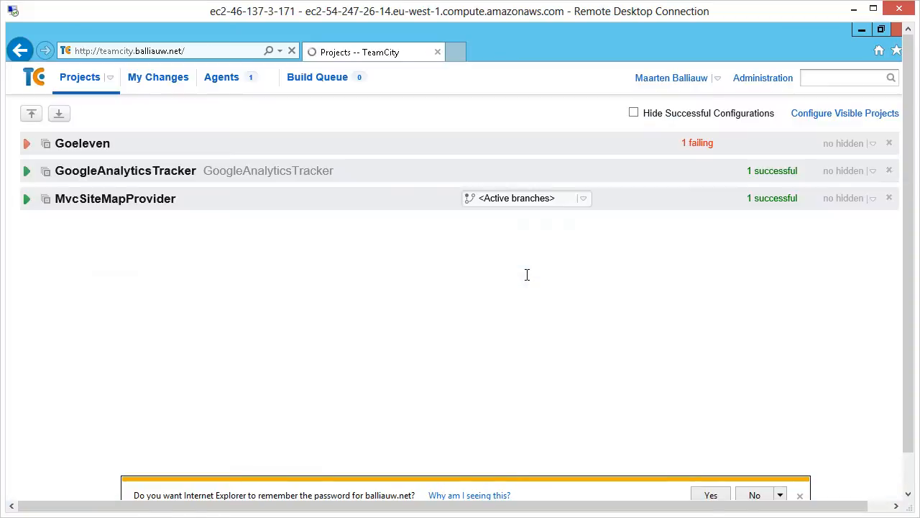
Step: From the Agents page bring up Install Build Agents and start the agent installer
click(222, 78)
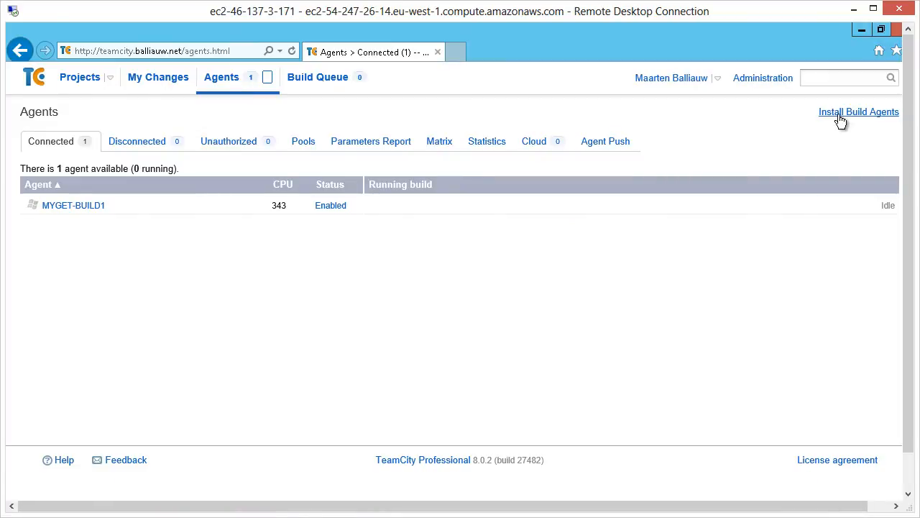
click(859, 113)
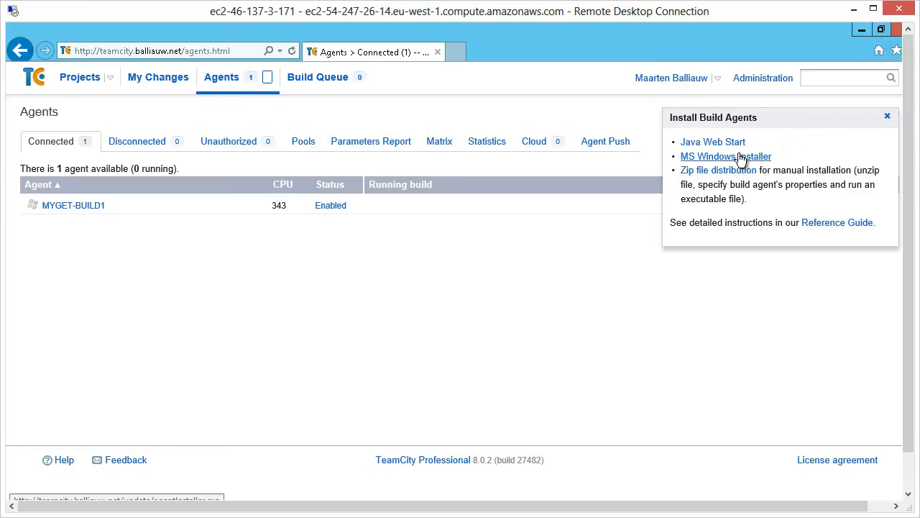
mouse_move(736, 181)
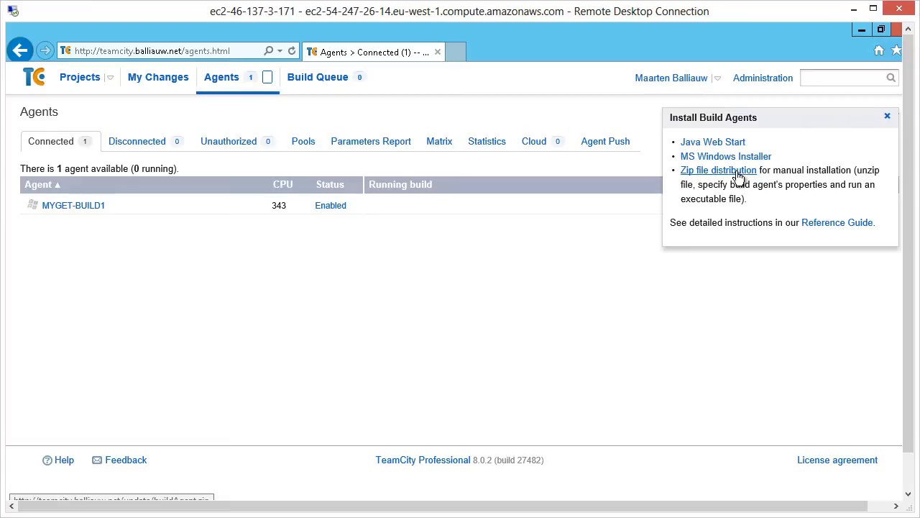
click(719, 170)
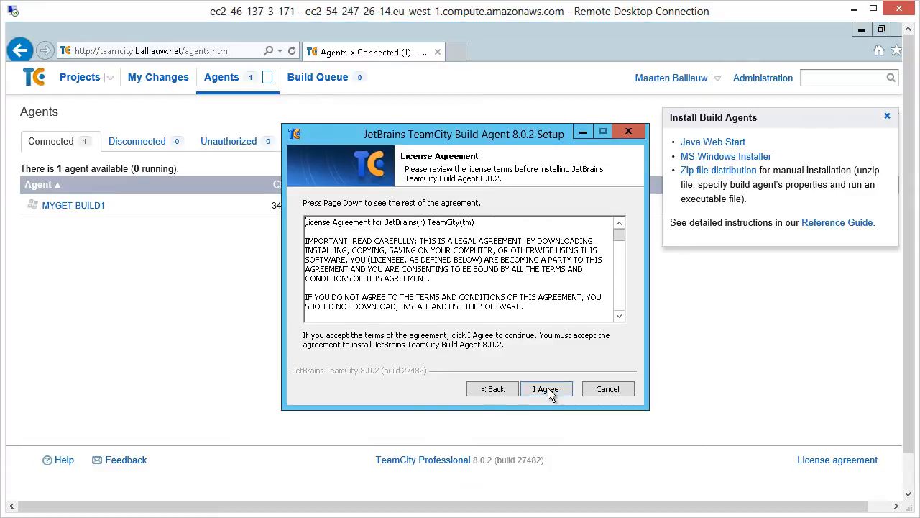
Step: Accept the license and continue through the installer's component choices
click(546, 388)
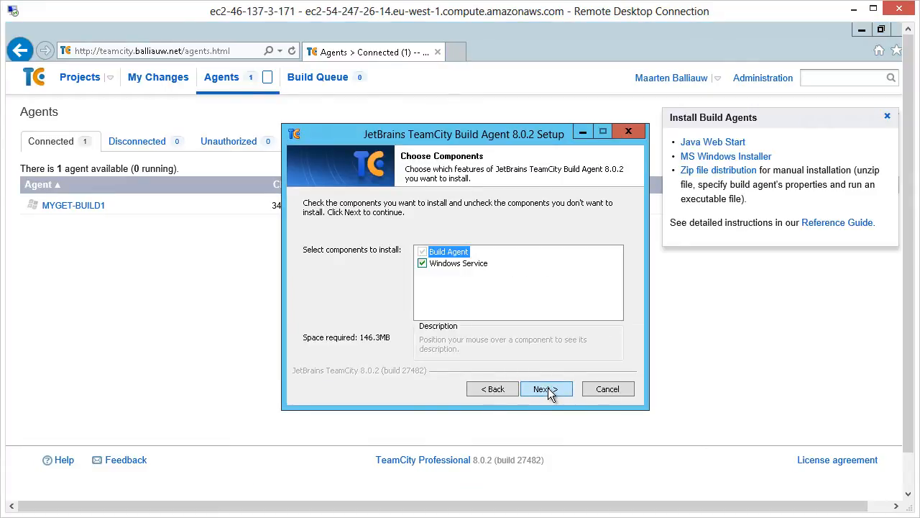
click(547, 388)
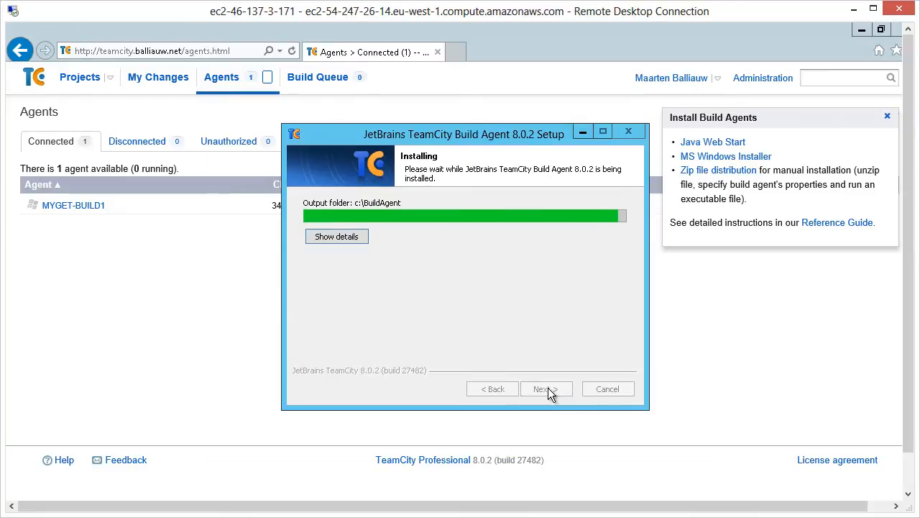
click(542, 388)
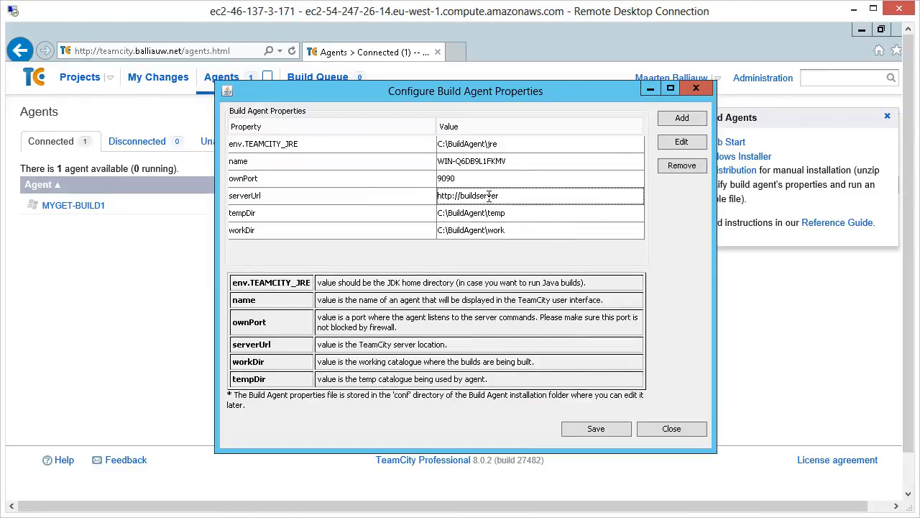
double_click(478, 196)
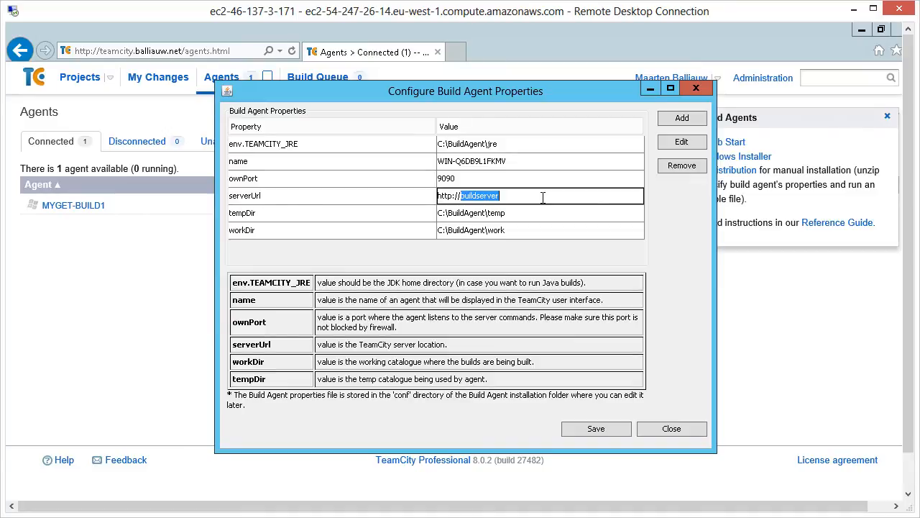
text(teamcity.balliauw.net)
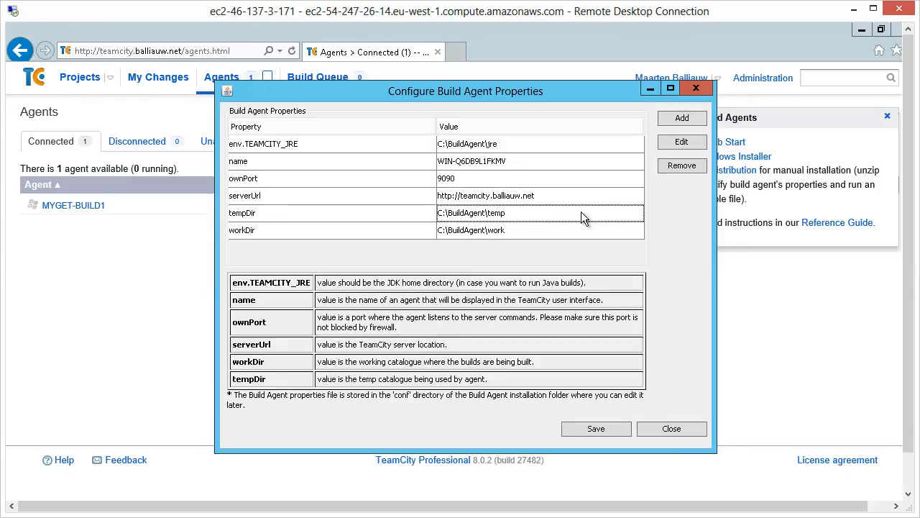
click(596, 429)
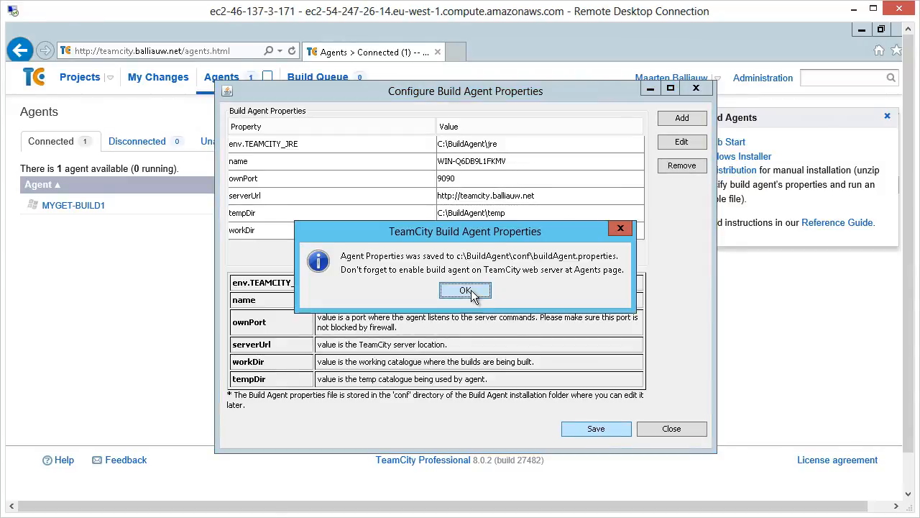
click(466, 291)
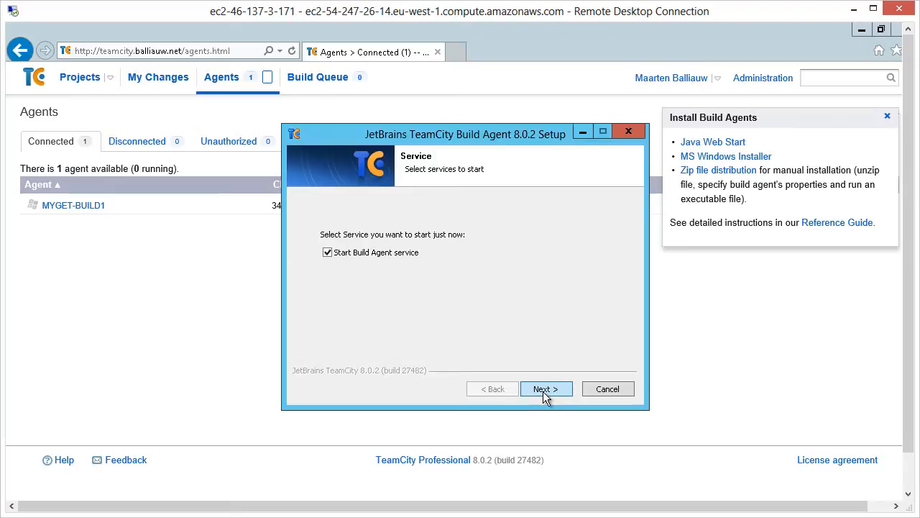
mouse_move(562, 399)
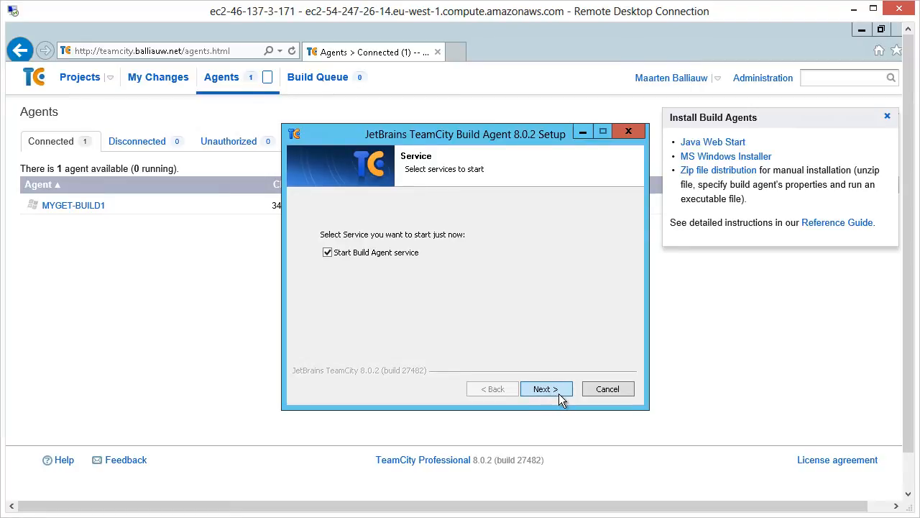
Step: Start the build agent Windows service and finish the installation
click(546, 388)
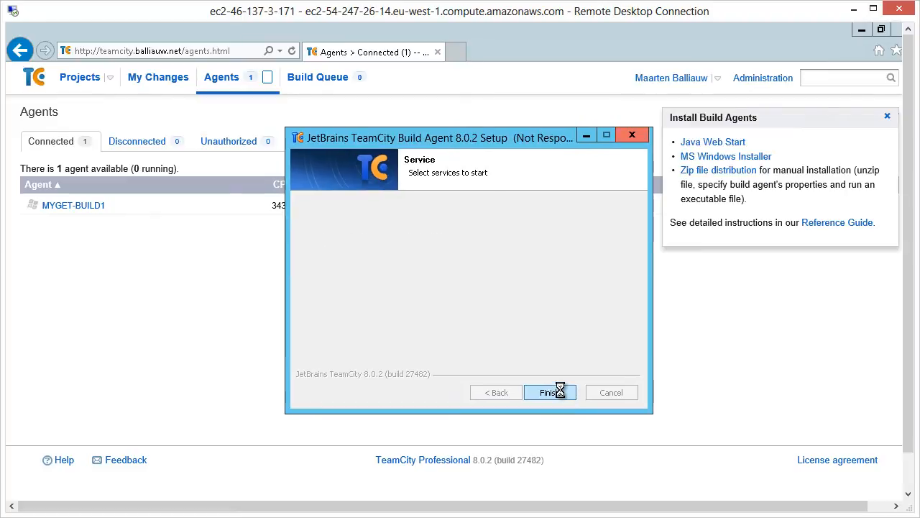
click(549, 391)
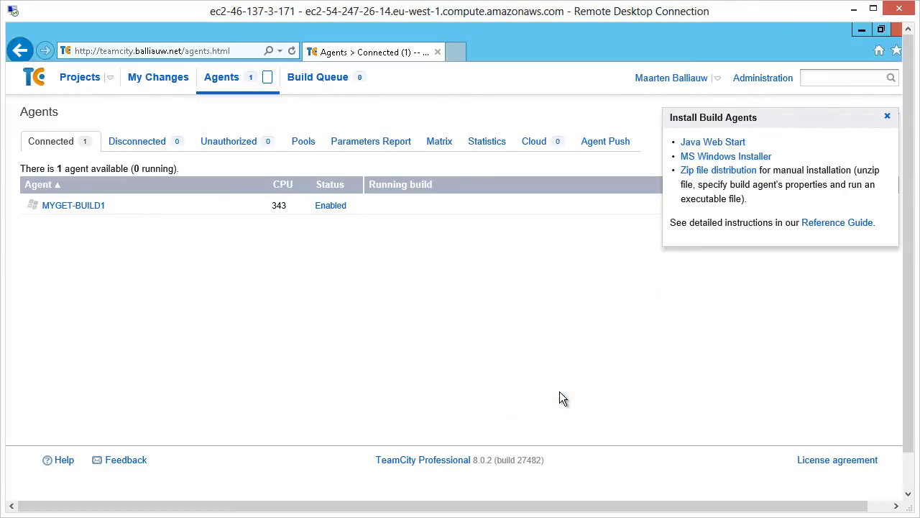
mouse_move(887, 115)
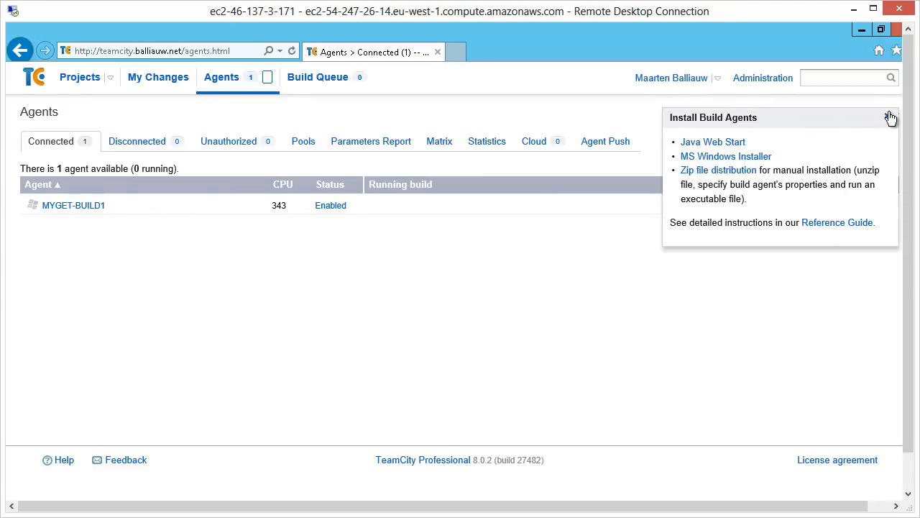
Step: Show the unauthorized agents list with the new connected agent, then go to Agent Push
click(891, 118)
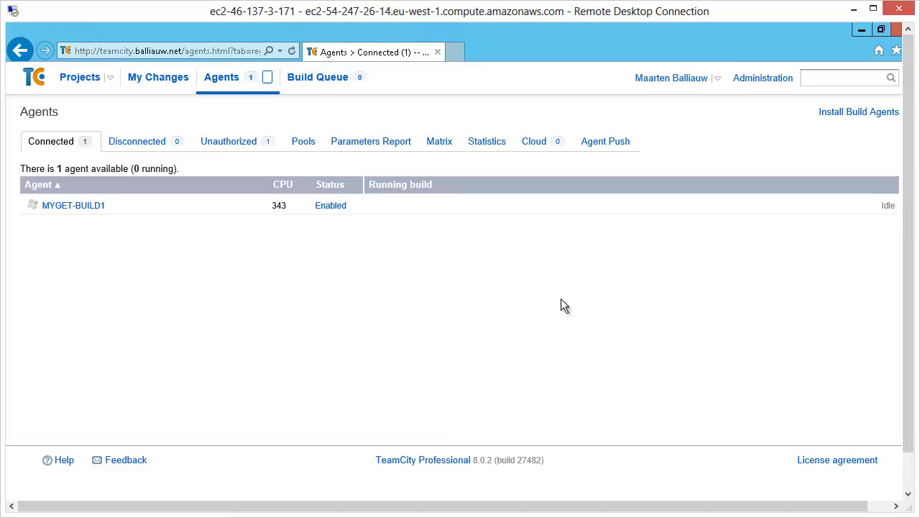
click(222, 78)
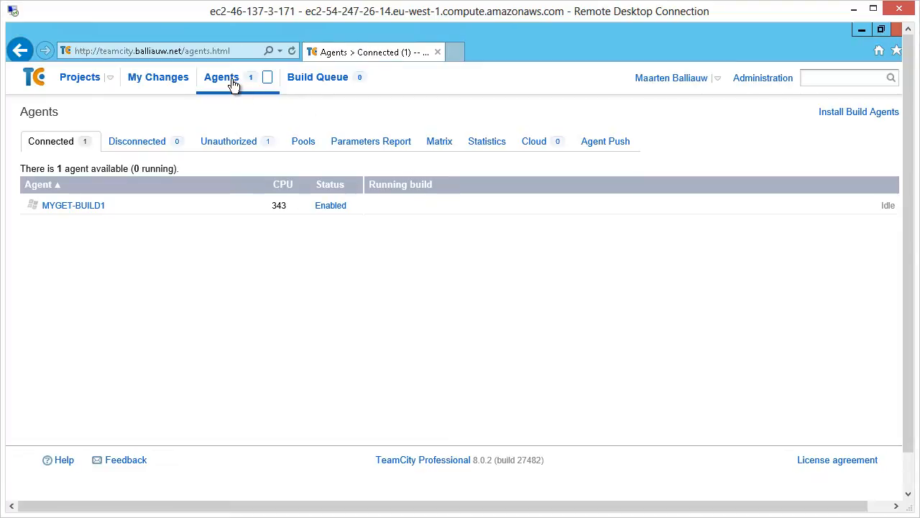
click(227, 141)
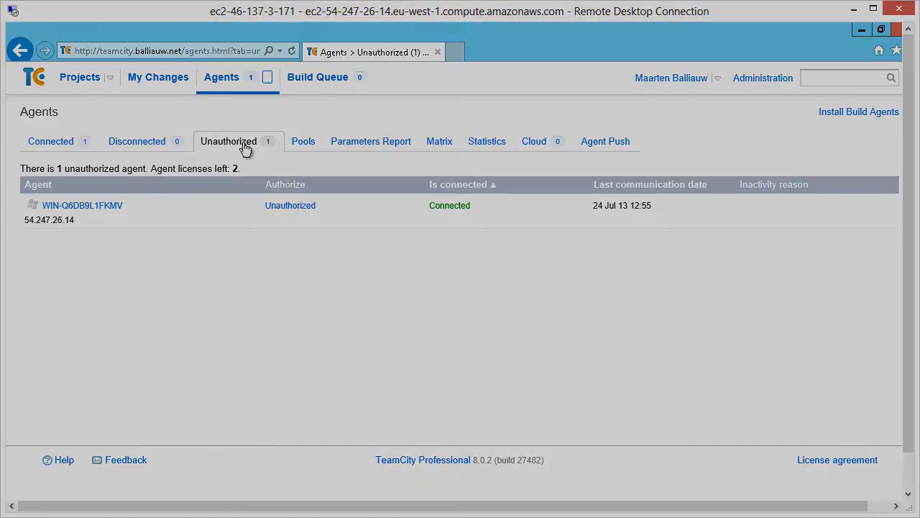
click(603, 141)
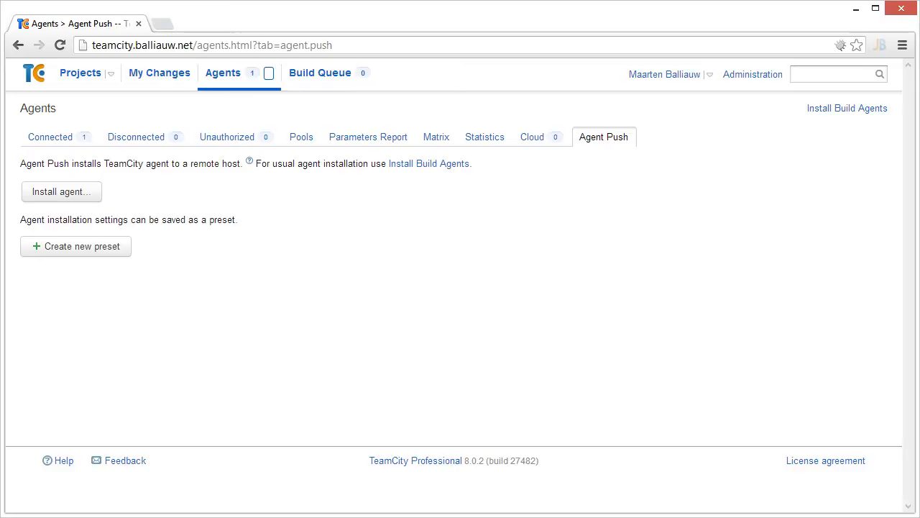
Step: Create an agent push preset EC2 Windows Build Farm for Windows, installing to BuildAgent
click(604, 136)
text(EC2 Windows Build Far)
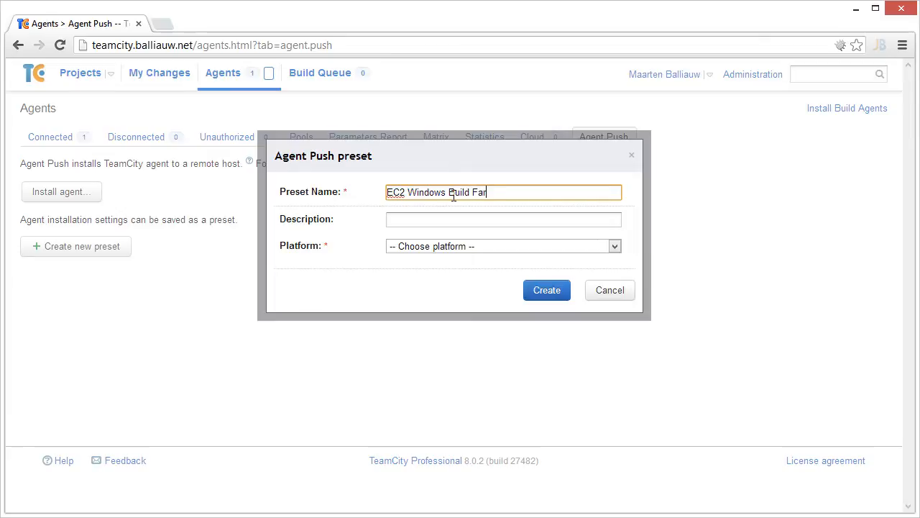
click(503, 246)
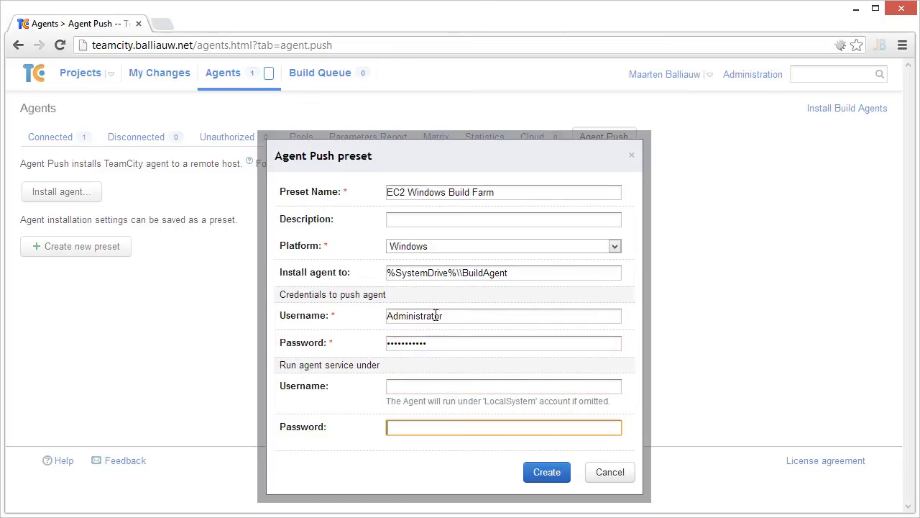
click(546, 471)
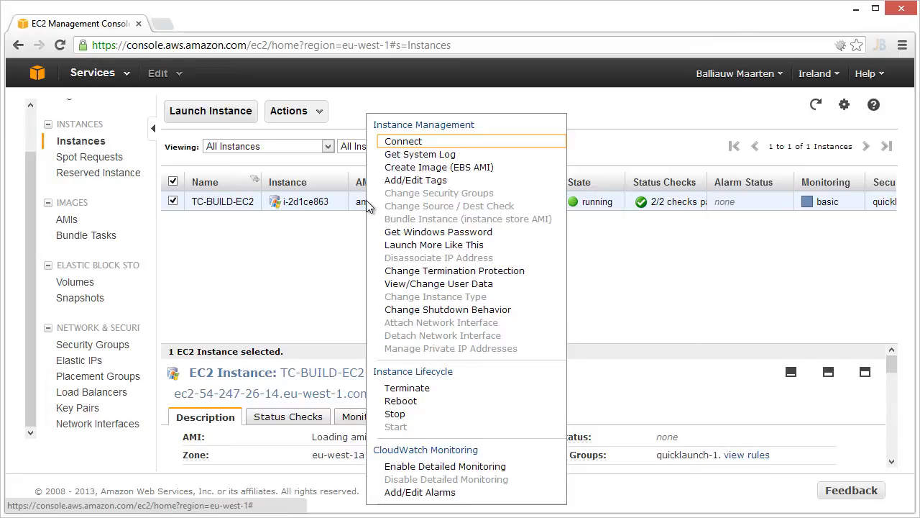
Step: Stop TC-BUILD-EC2 and bring up the actions menu for the stopped instance
click(394, 414)
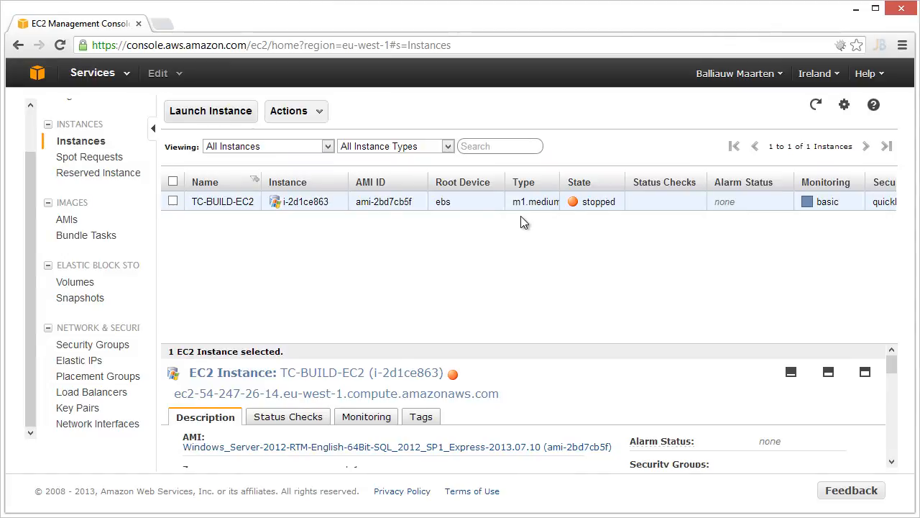
click(296, 111)
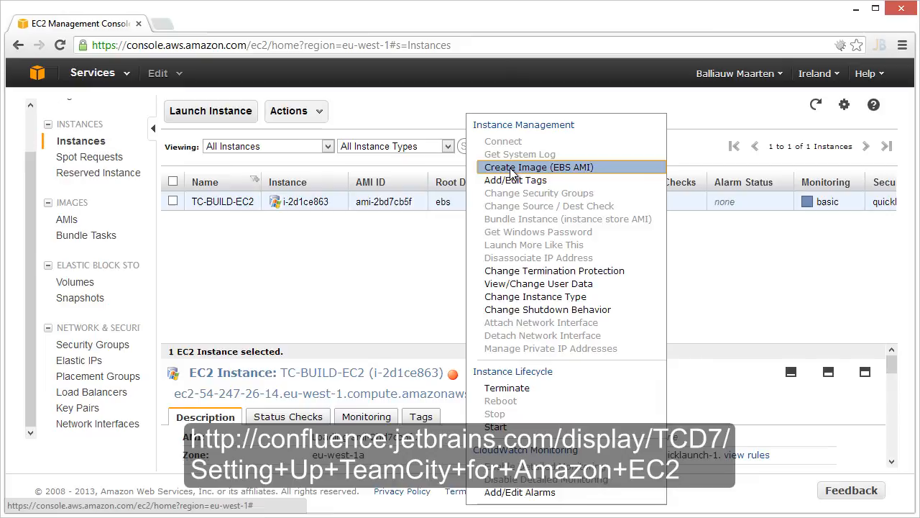
Step: Start an EBS AMI named and described TeamCity Build Agent - Windows Server 20
click(538, 167)
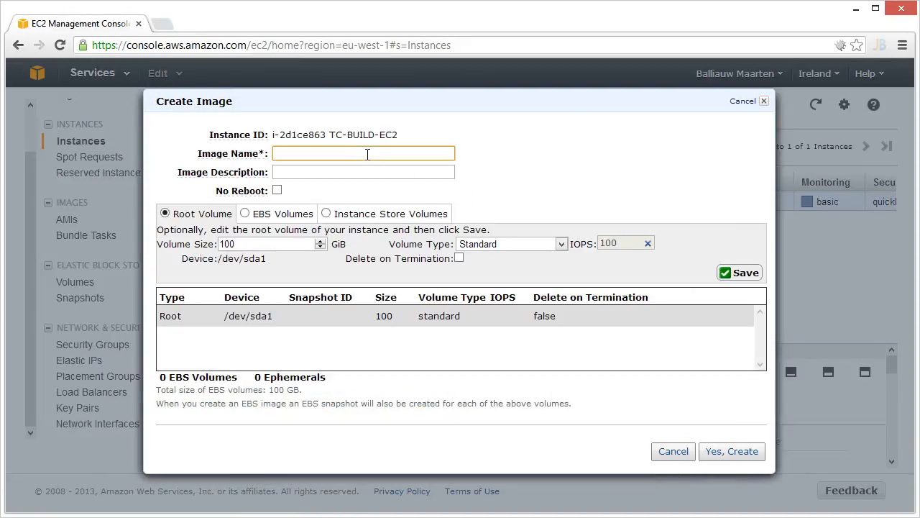
text(TeamCity Build Agent - Windows Server 2)
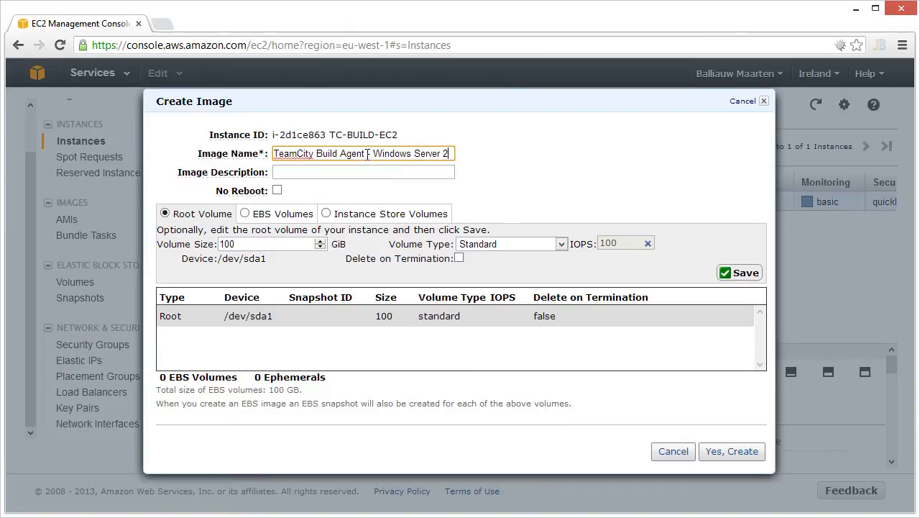
text(0)
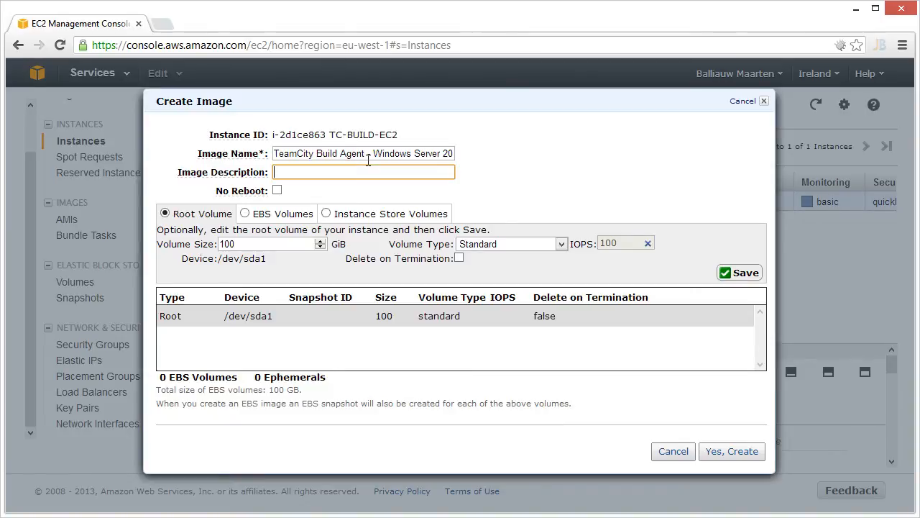
text(TeamCity Build Agent - Windows Server 20)
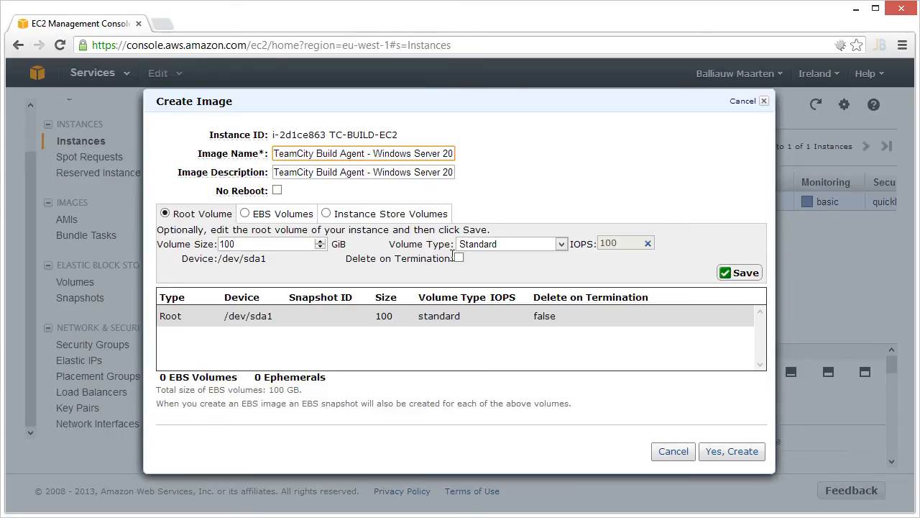
Step: Mark the root volume Delete on Termination, create the image and select its pending AMI ID
click(458, 258)
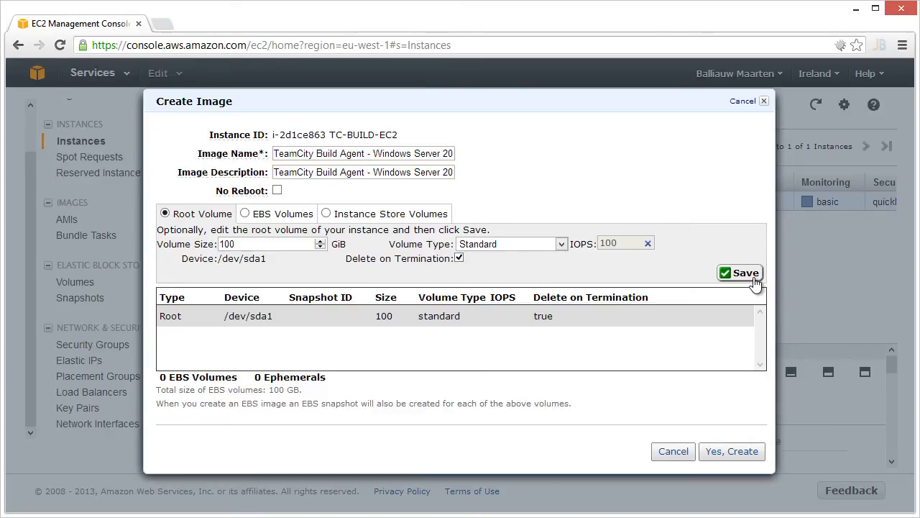
click(730, 451)
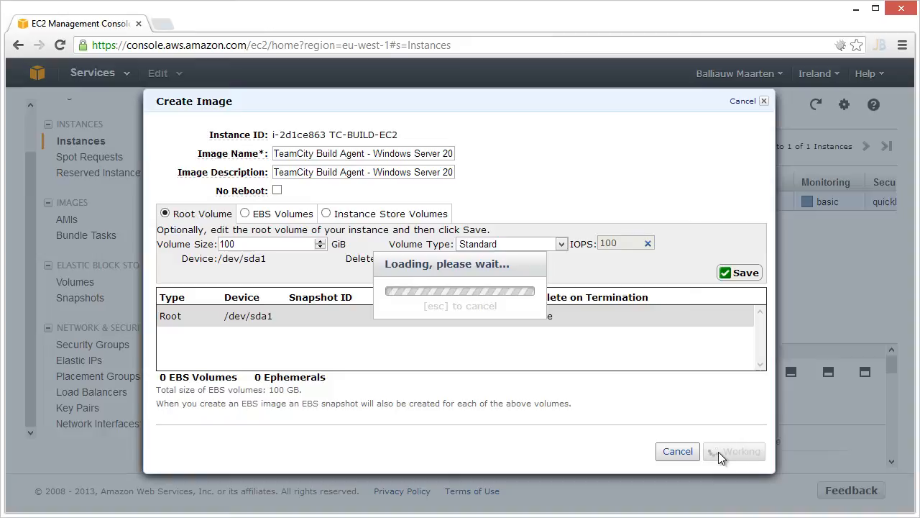
click(740, 272)
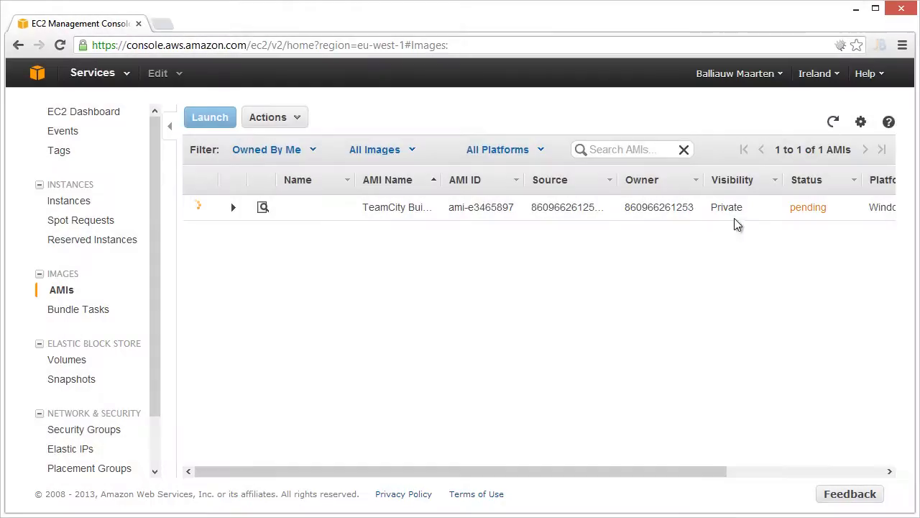
click(482, 208)
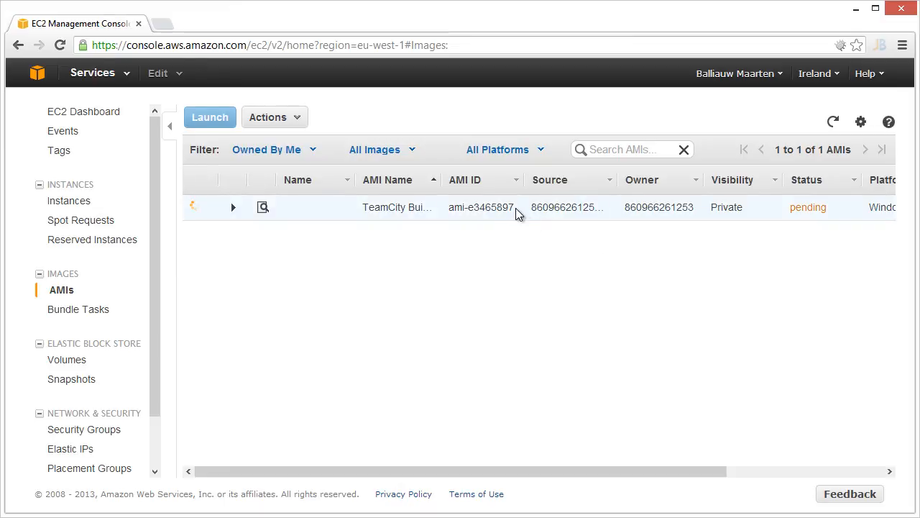
double_click(480, 207)
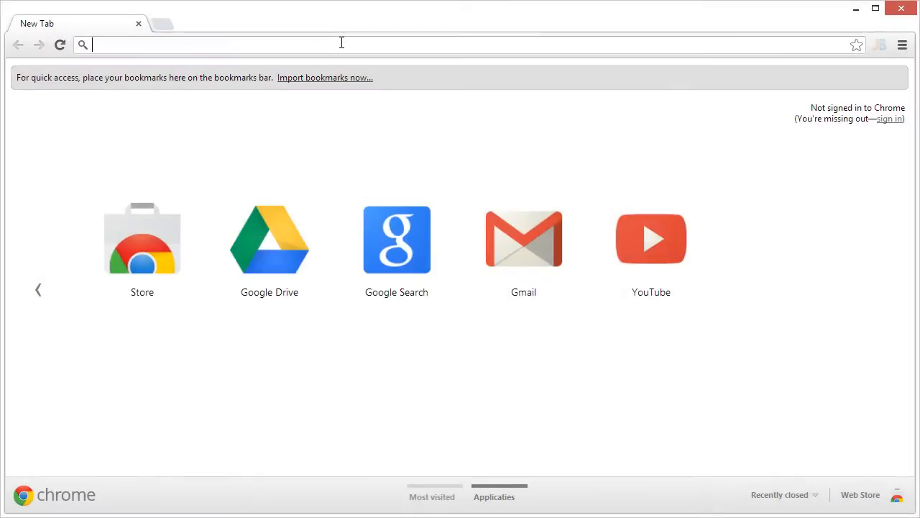
Step: From teamcity.balliauw.net/agents.html reach the Cloud configuration and start a new profile
text(http://teamcity.balliauw.net/agents.html)
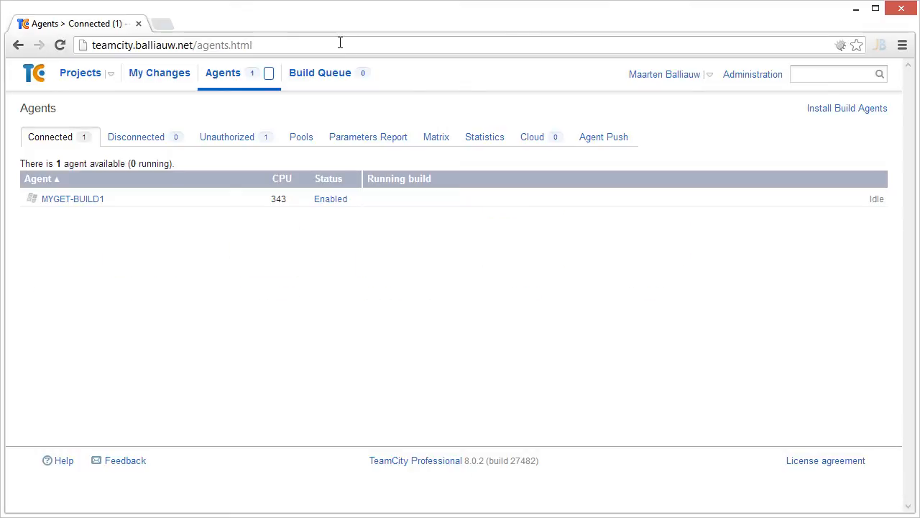
mouse_move(223, 82)
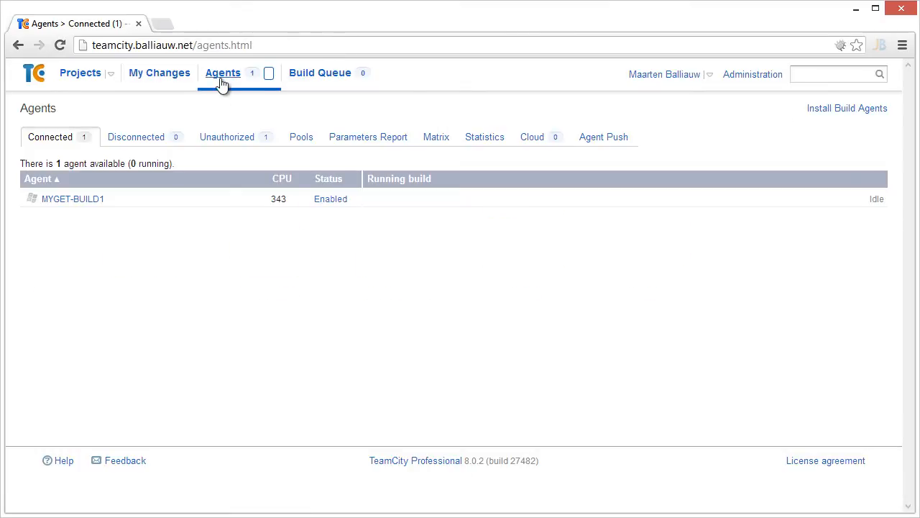
mouse_move(532, 138)
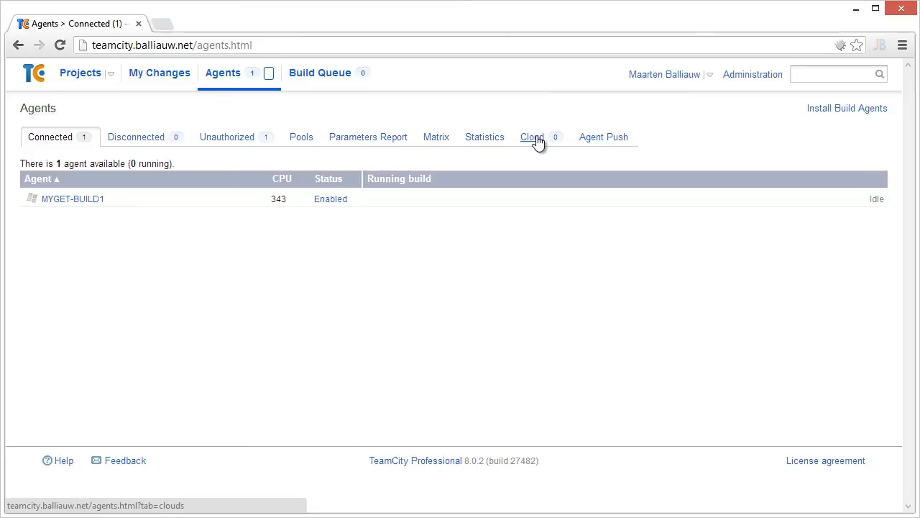
click(532, 136)
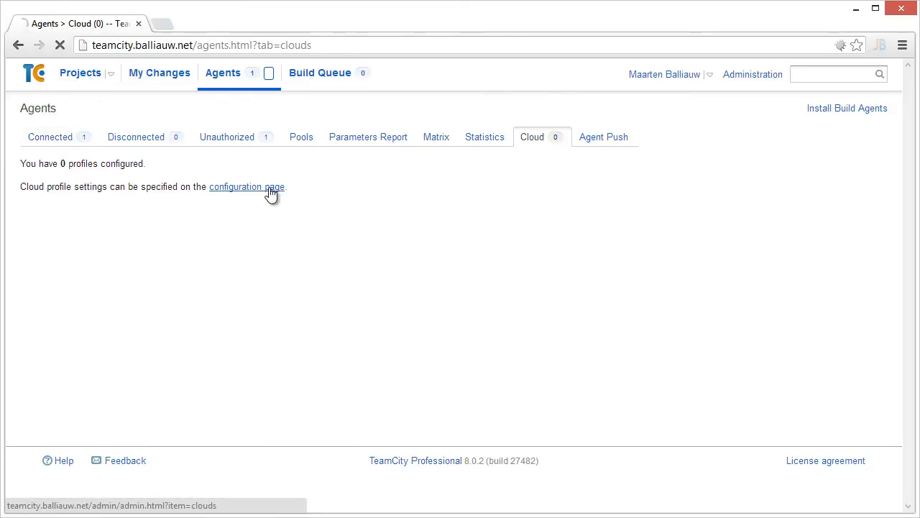
click(247, 187)
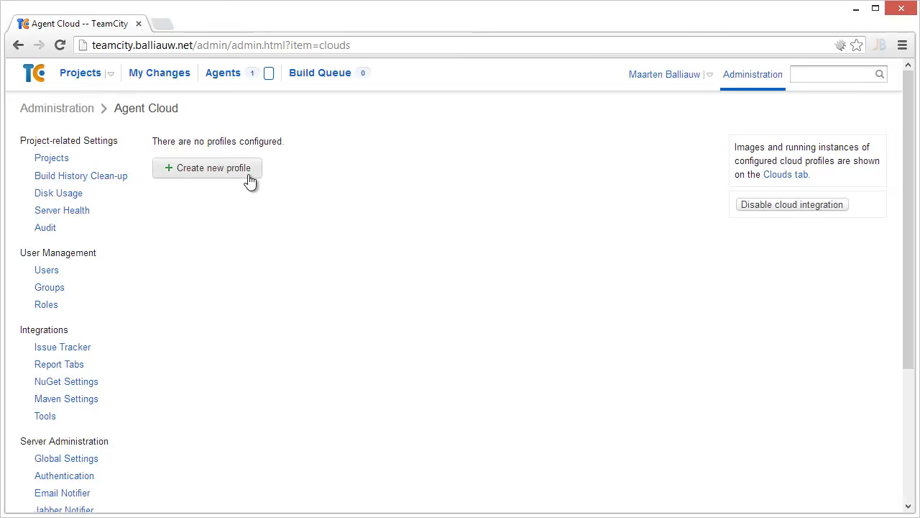
click(207, 167)
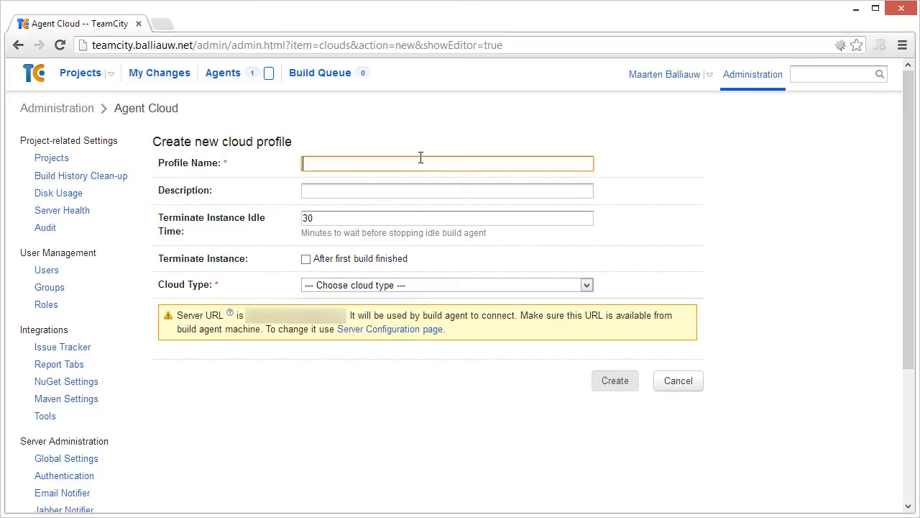
Step: Name the profile Amazon - Windows Server 2012 with Amazon EC2 as cloud type
text(Amazon - W)
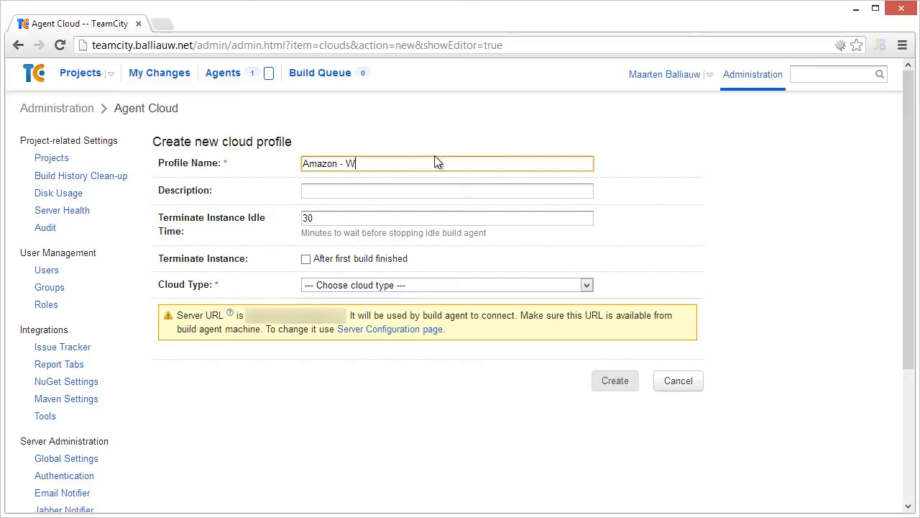
text(indows Server 2012)
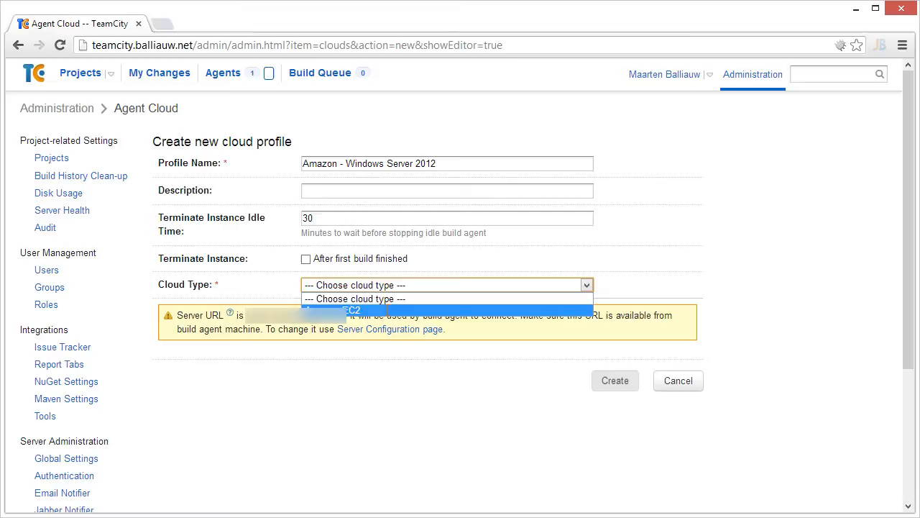
click(351, 310)
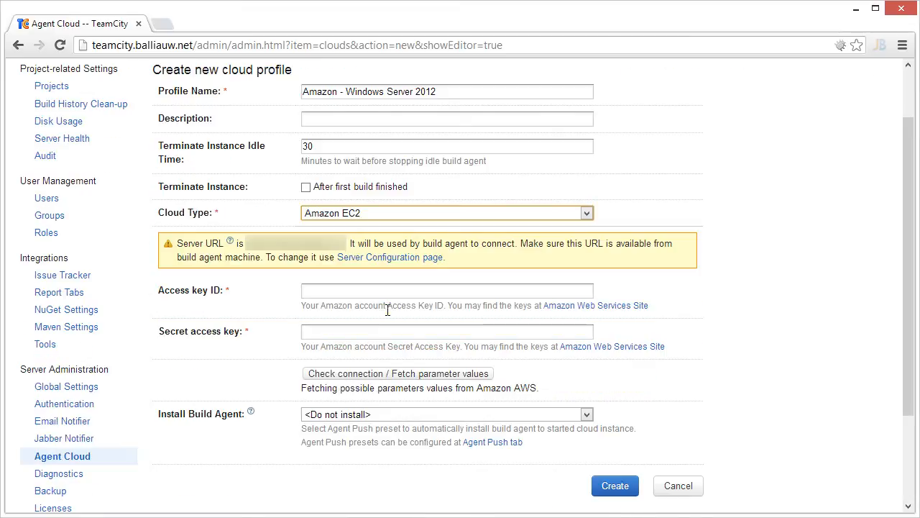
Step: Enter the AWS access keys and fetch the available regions and settings
scroll(down, 3)
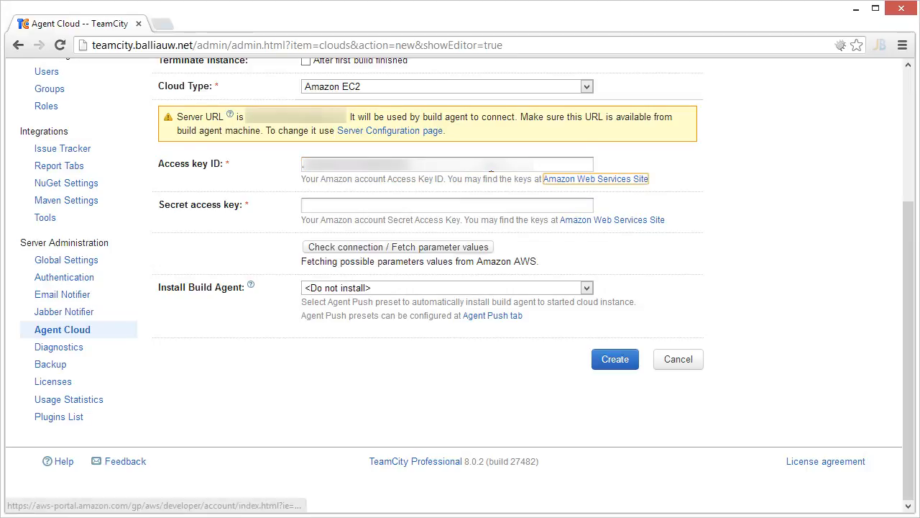
click(448, 205)
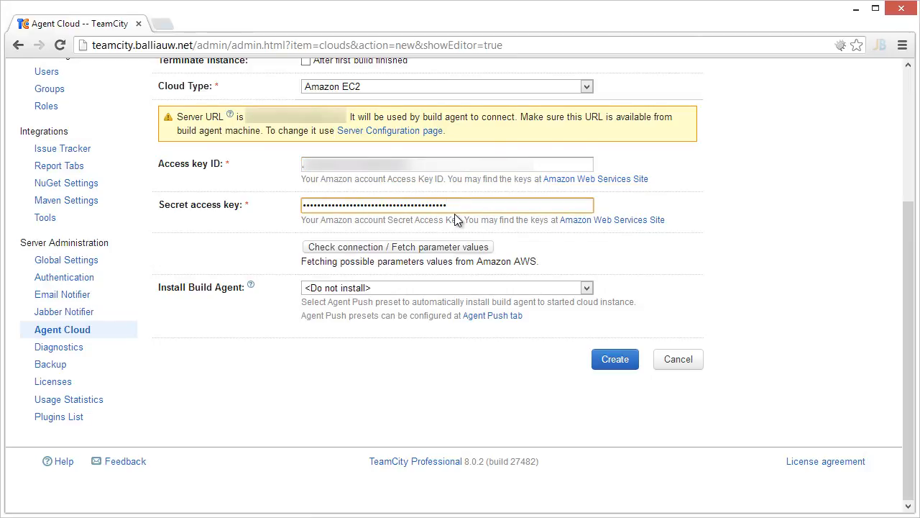
click(396, 247)
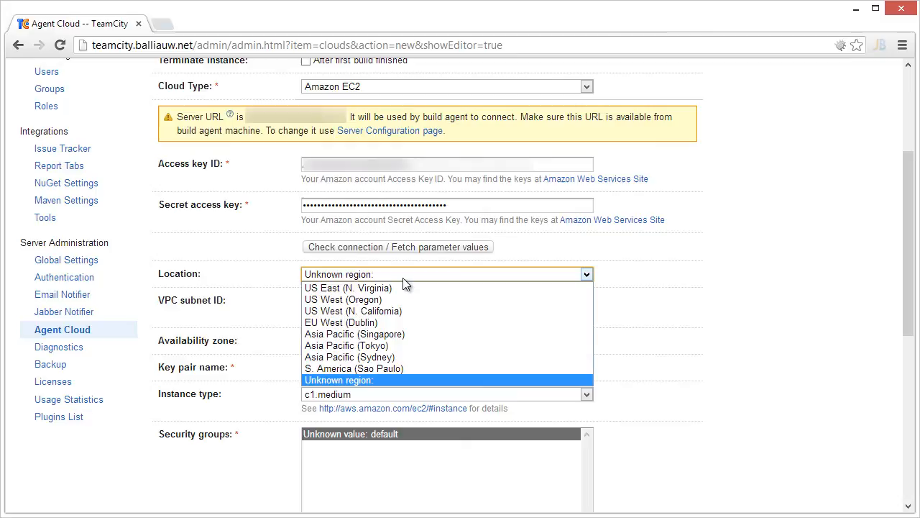
Step: Set the profile region to EU West (Dublin) and add agent image ami-e3465897
click(340, 322)
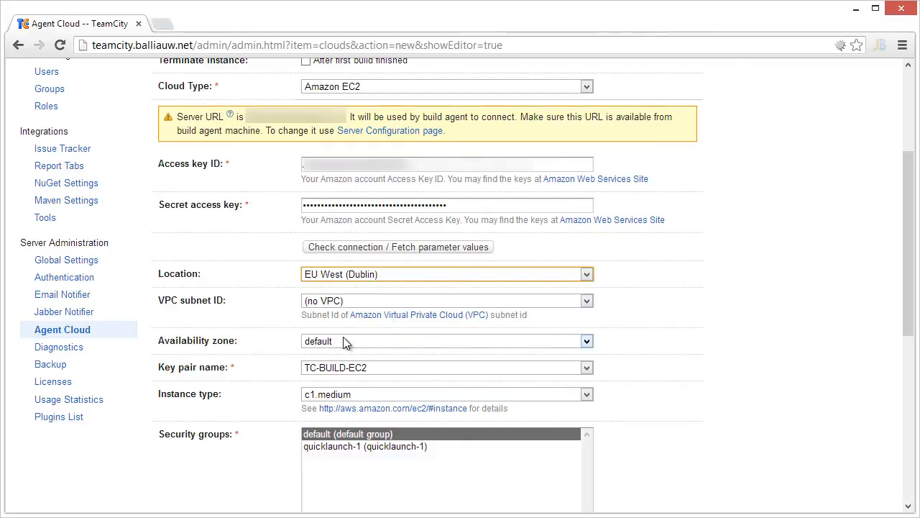
click(446, 366)
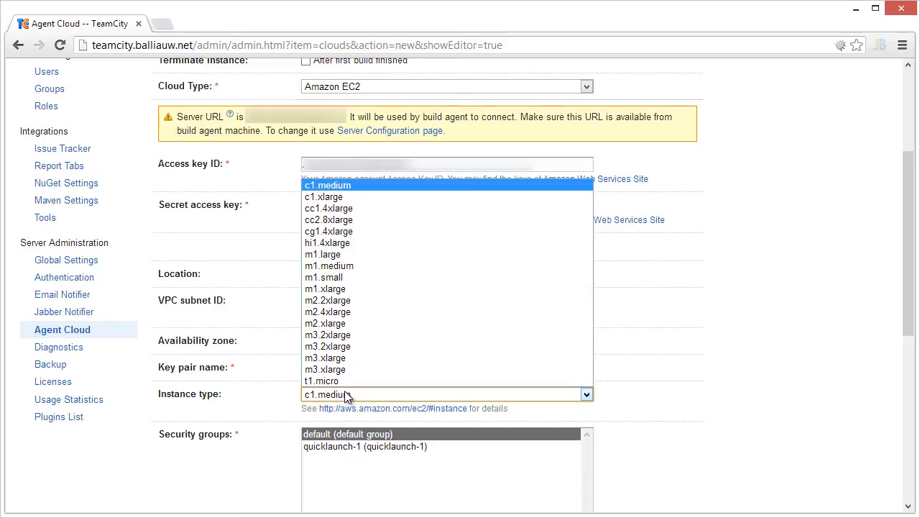
mouse_move(348, 351)
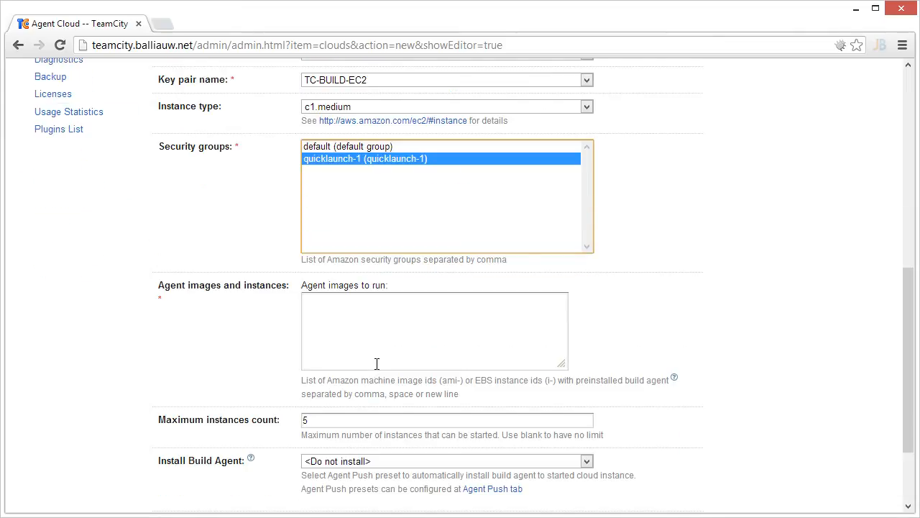
click(434, 330)
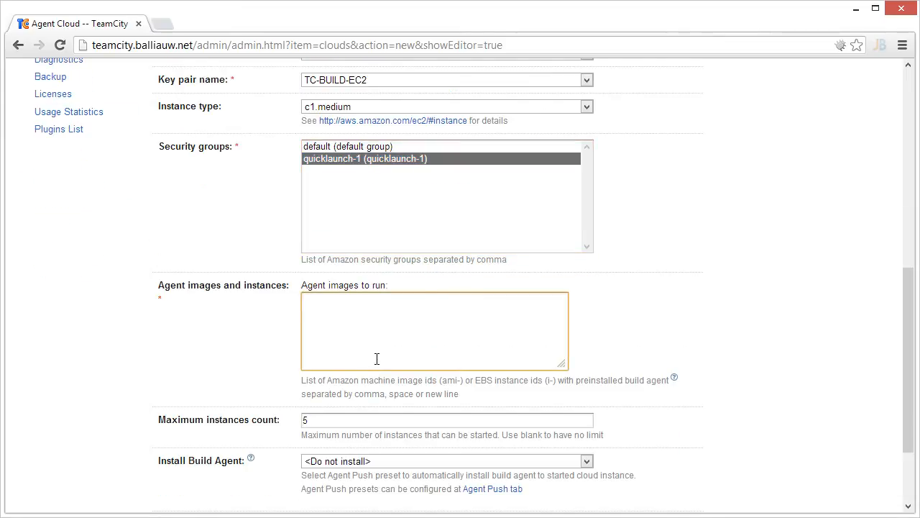
text(ami-e3465897)
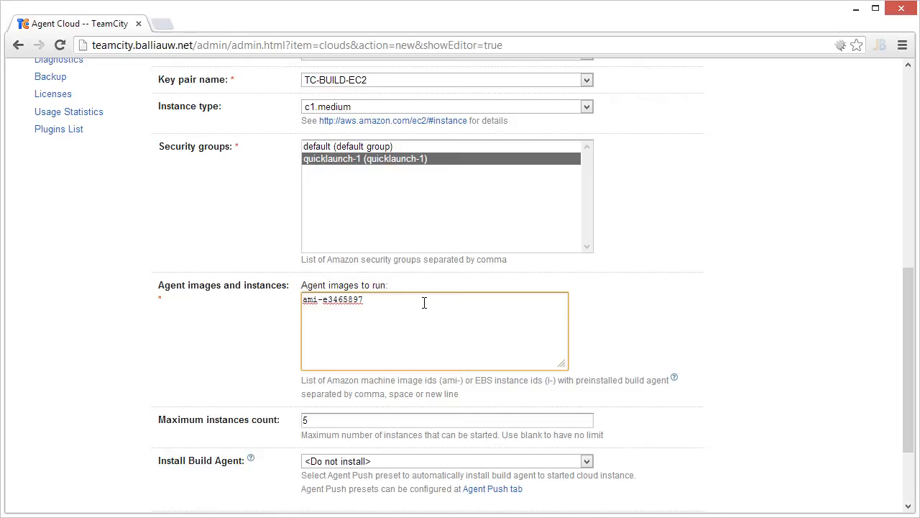
click(363, 299)
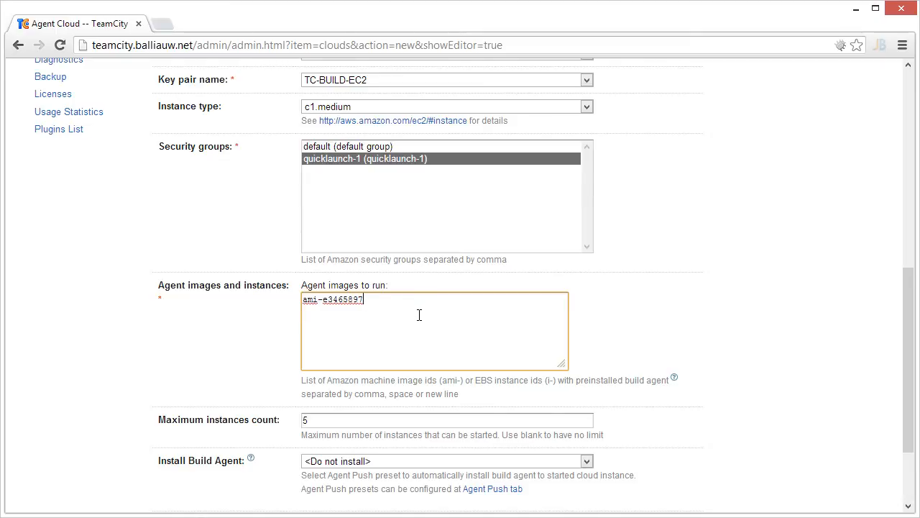
Step: Limit the image to 2 maximum instances and create the Amazon - Windows Server 2012 profile
click(446, 420)
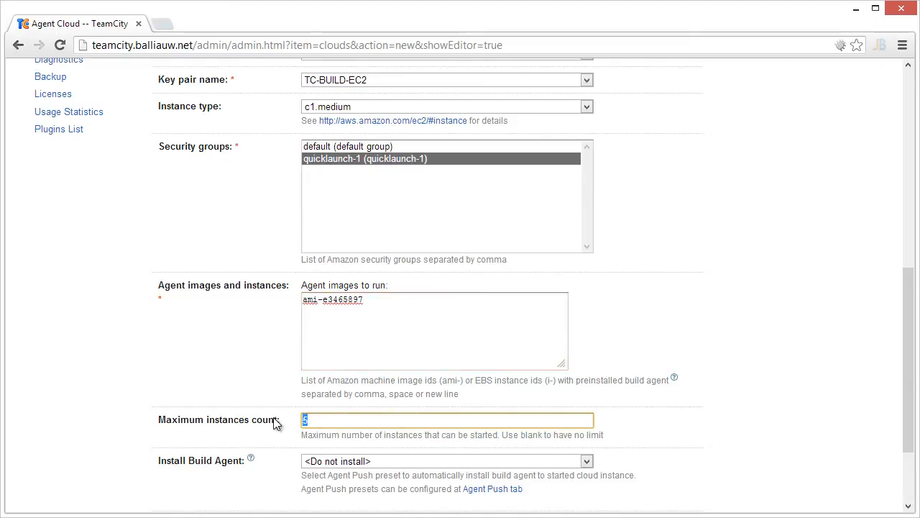
text(2)
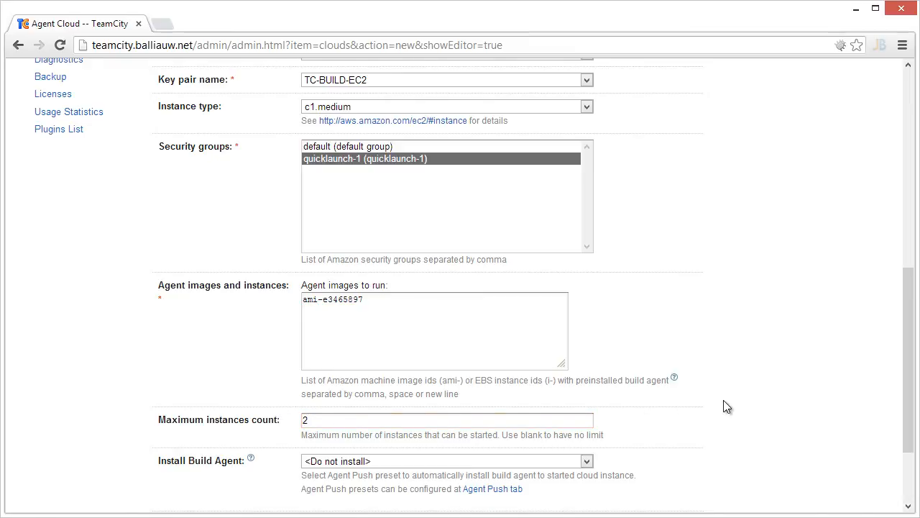
scroll(down, 3)
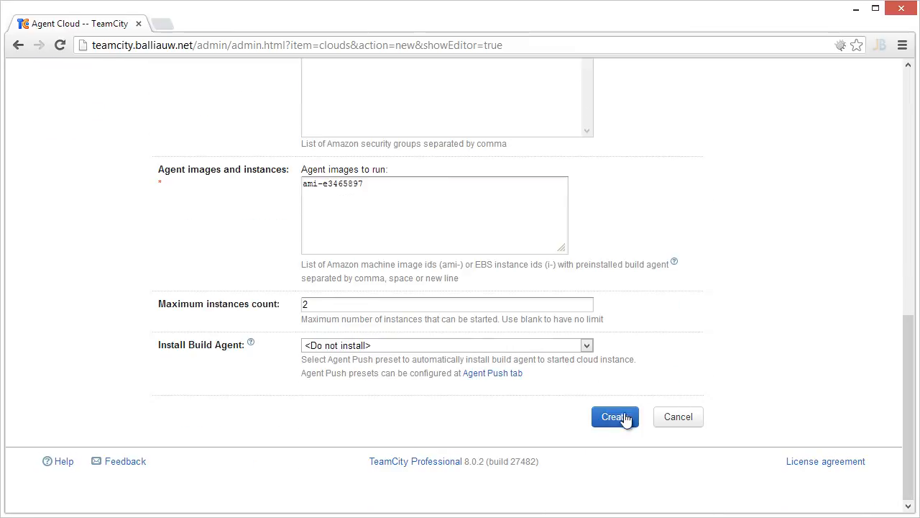
click(615, 417)
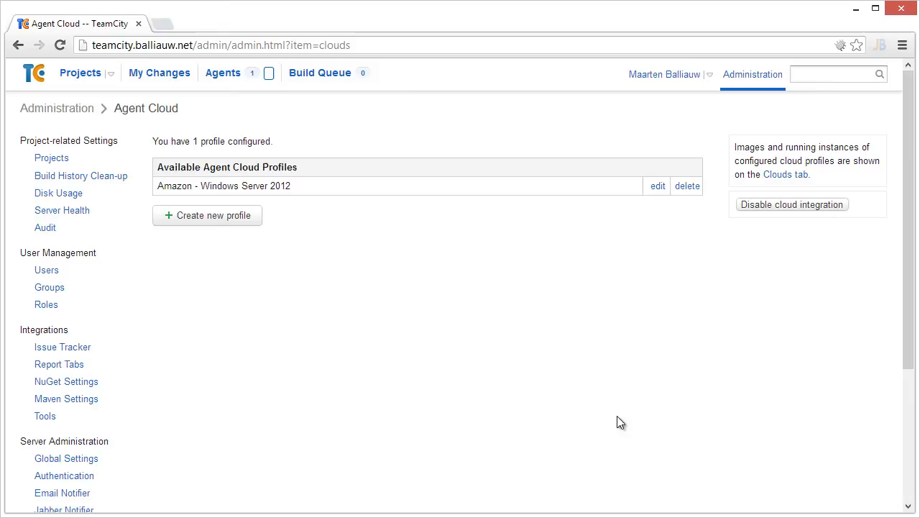
Step: From the Agents Cloud list, start a second instance of image ami-e3465897 and confirm it
click(223, 72)
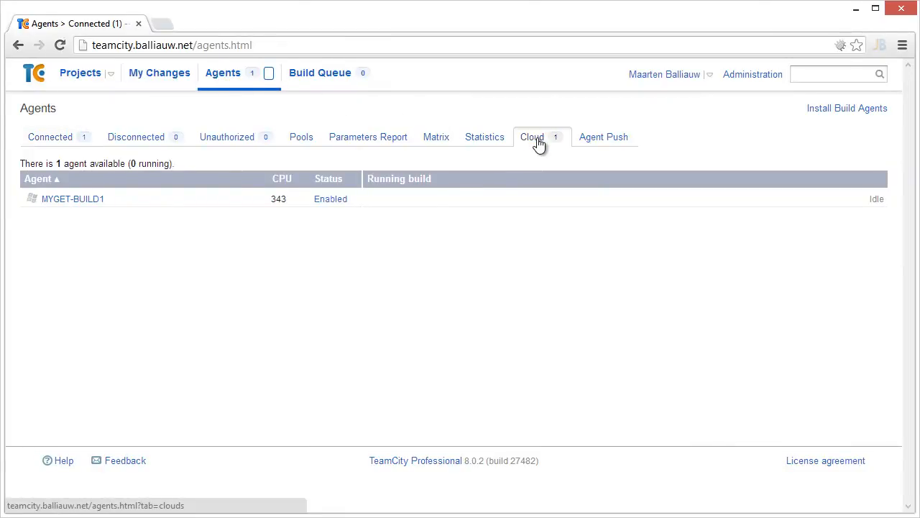
click(532, 136)
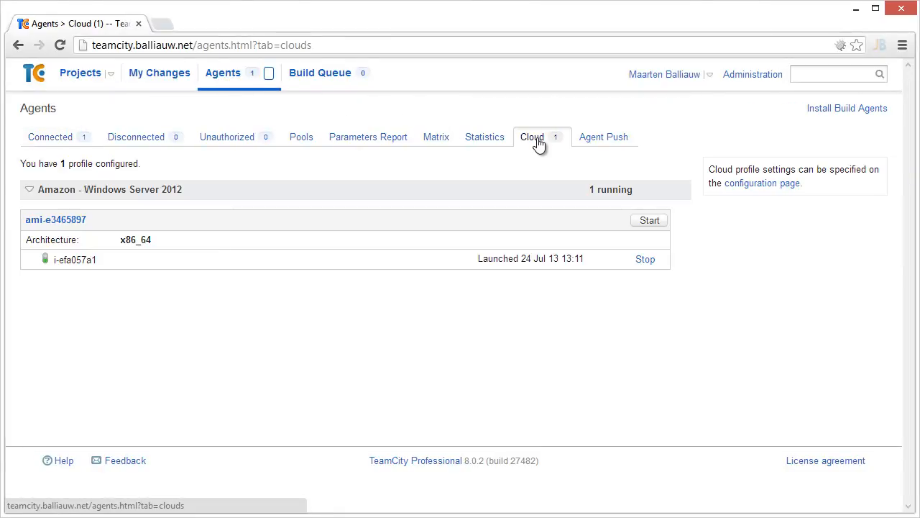
mouse_move(540, 166)
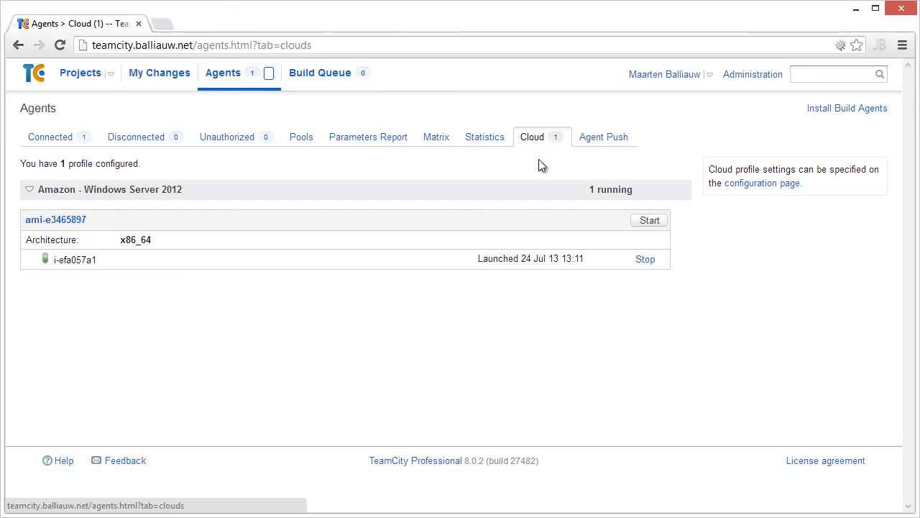
mouse_move(611, 270)
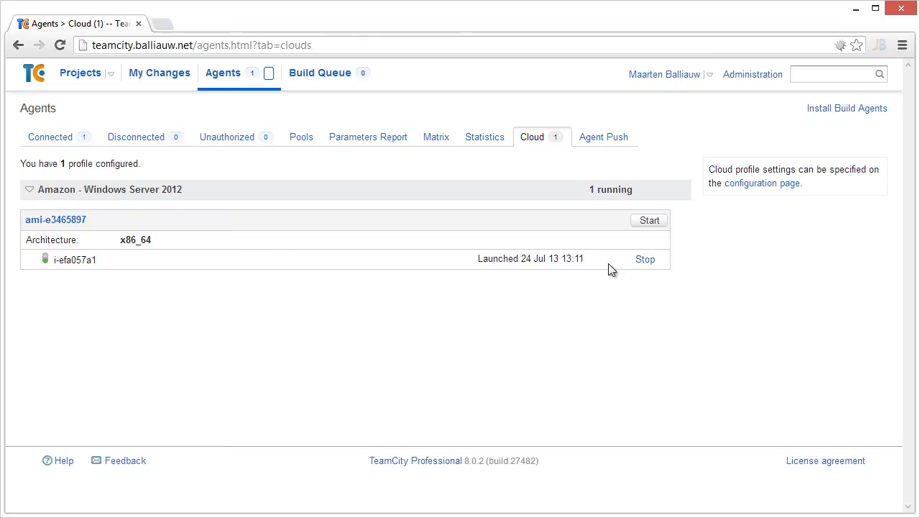
mouse_move(613, 268)
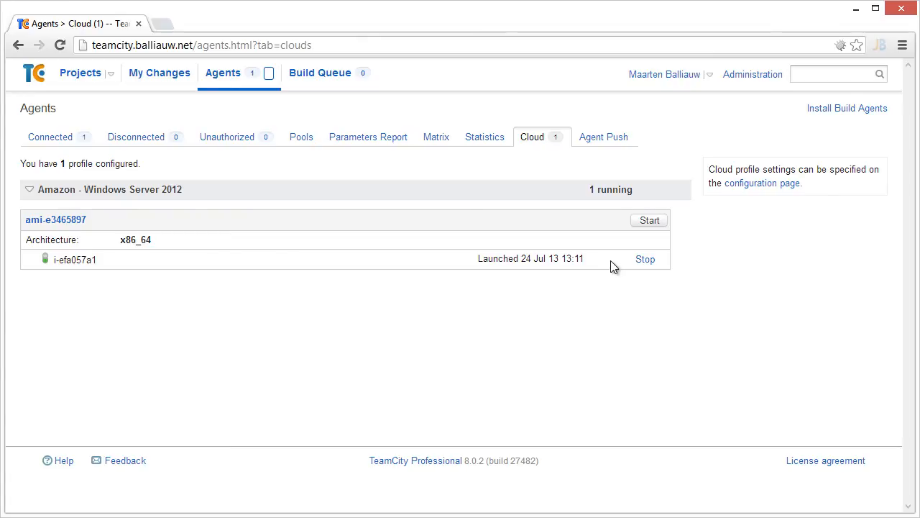
click(650, 220)
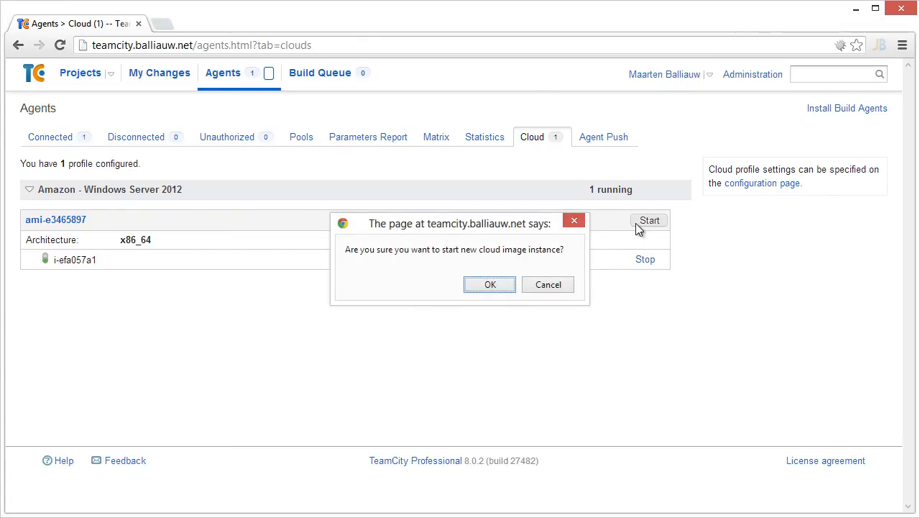
click(489, 285)
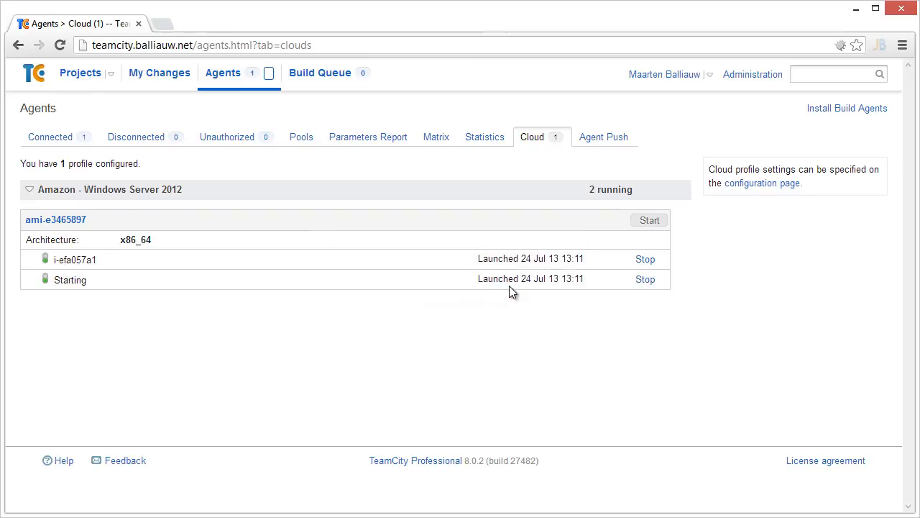
click(80, 72)
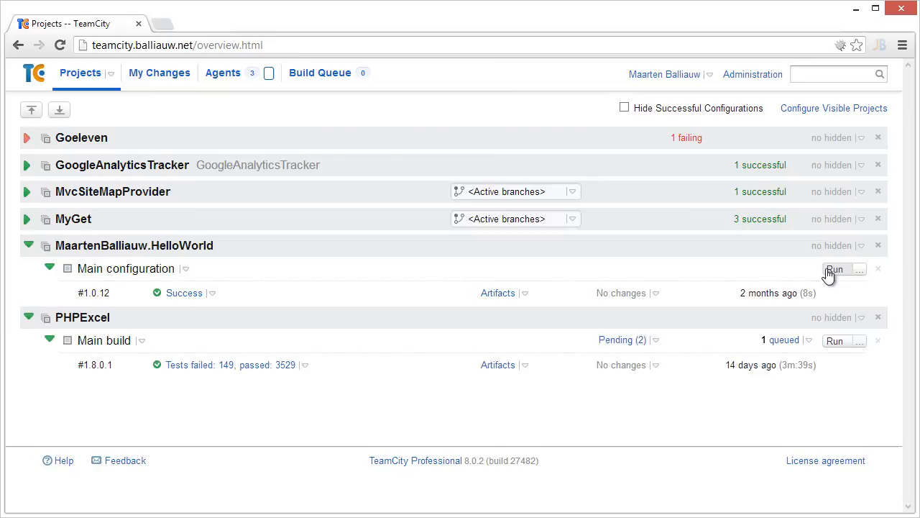
Step: Run the HelloWorld and MvcSiteMapProvider Main builds, then check agents and cloud instance status
click(834, 269)
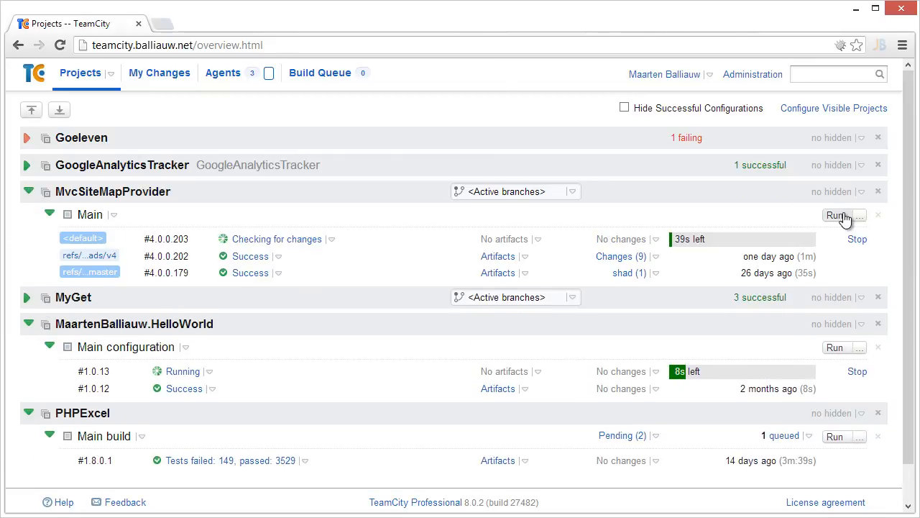
click(222, 72)
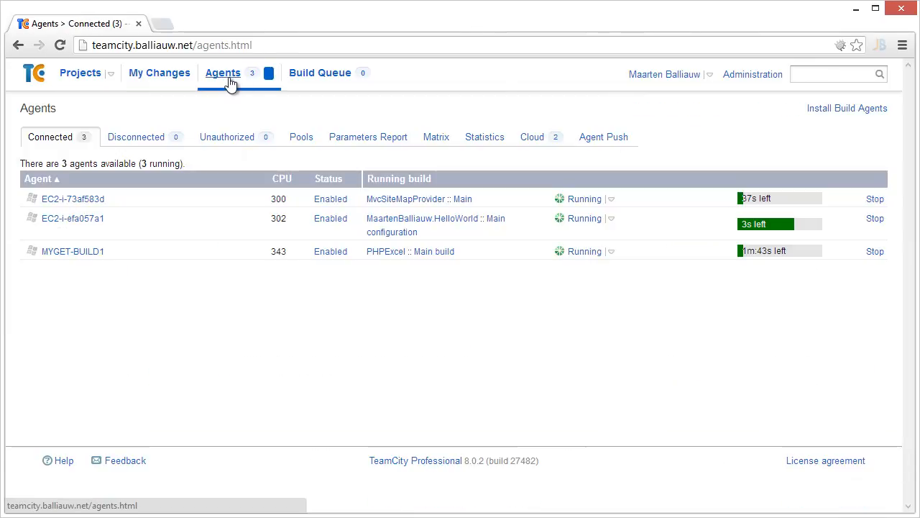
mouse_move(444, 254)
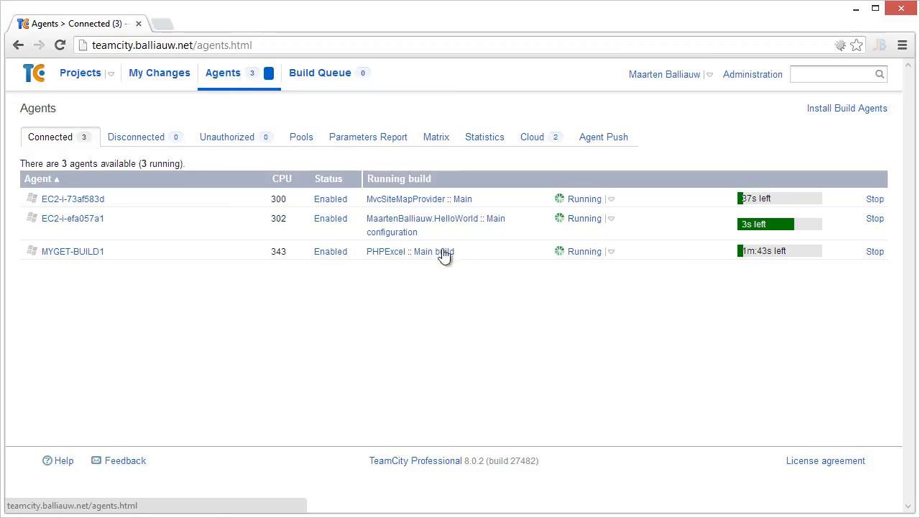
mouse_move(625, 357)
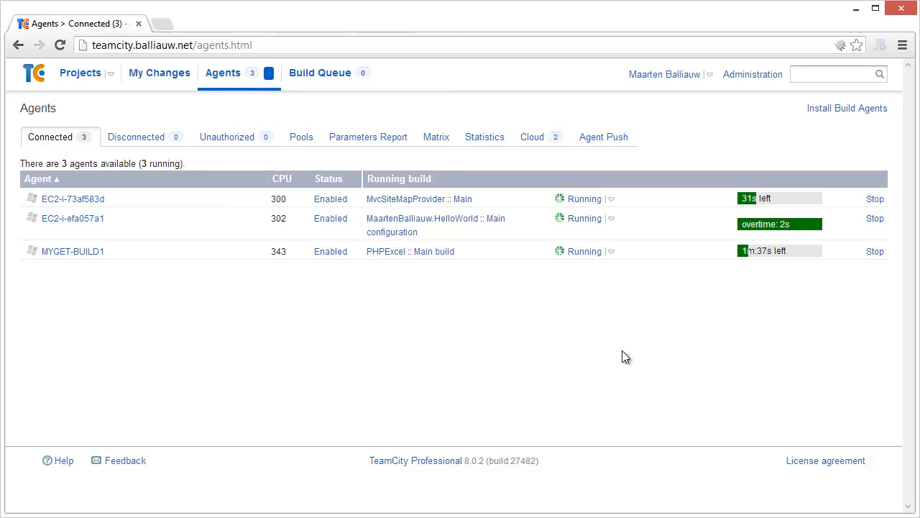
click(532, 137)
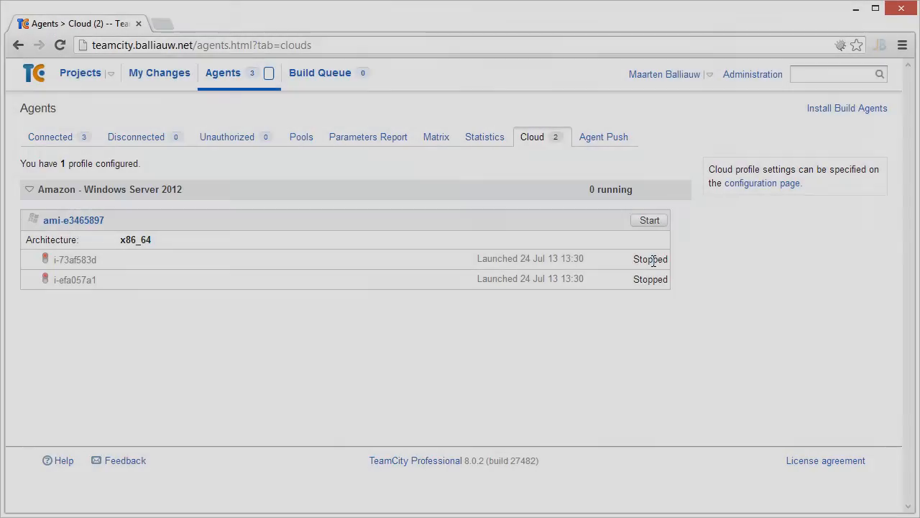
mouse_move(196, 288)
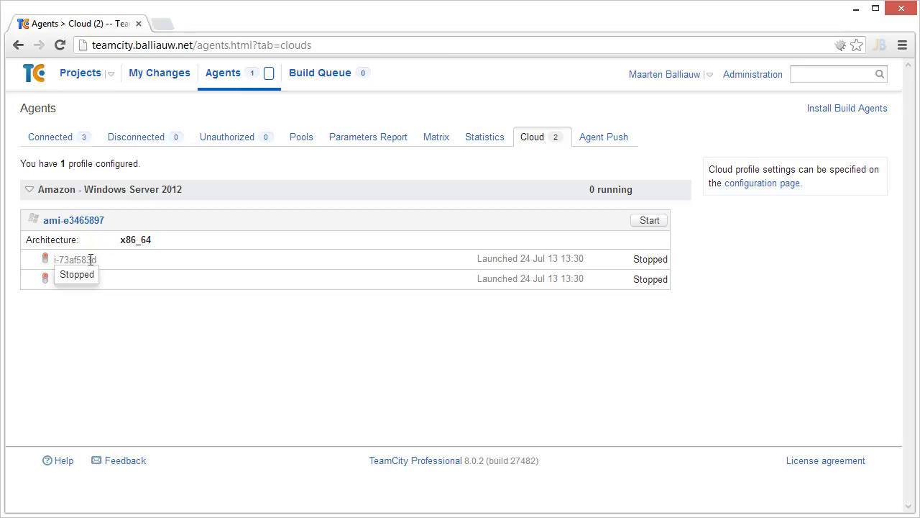
mouse_move(112, 265)
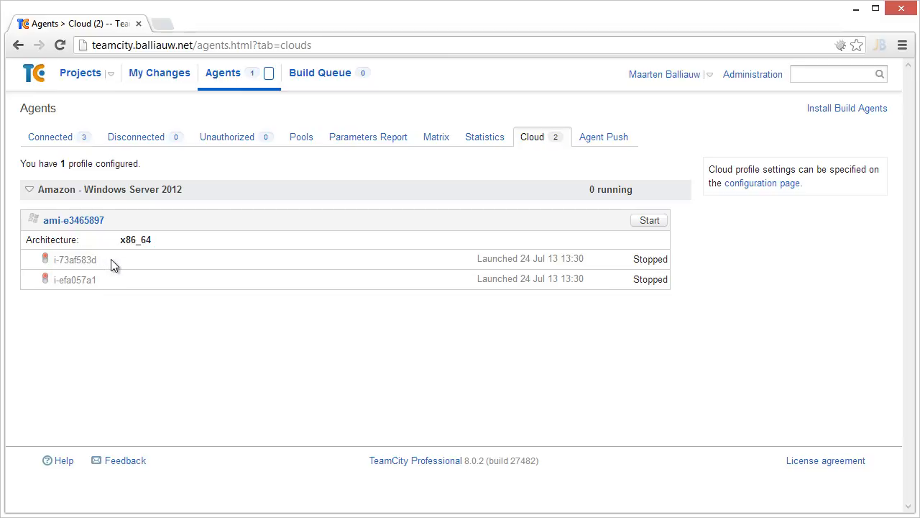